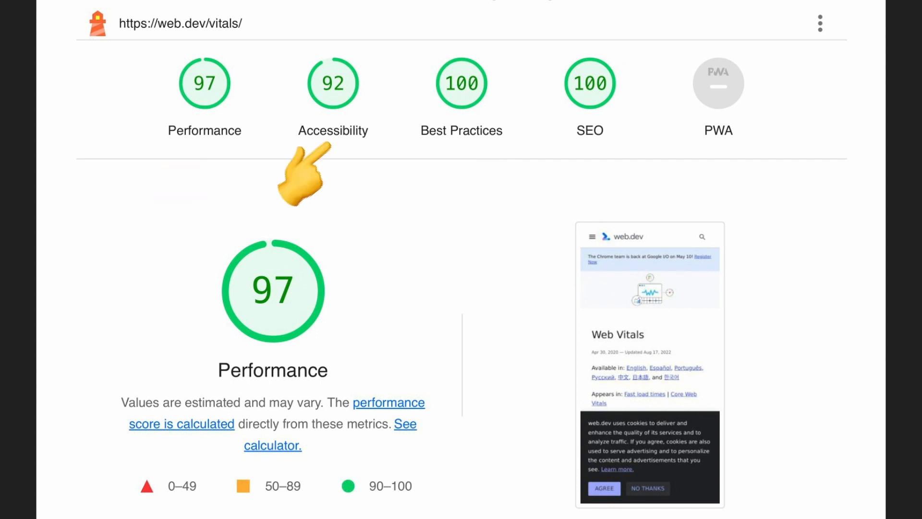
mouse_move(430, 177)
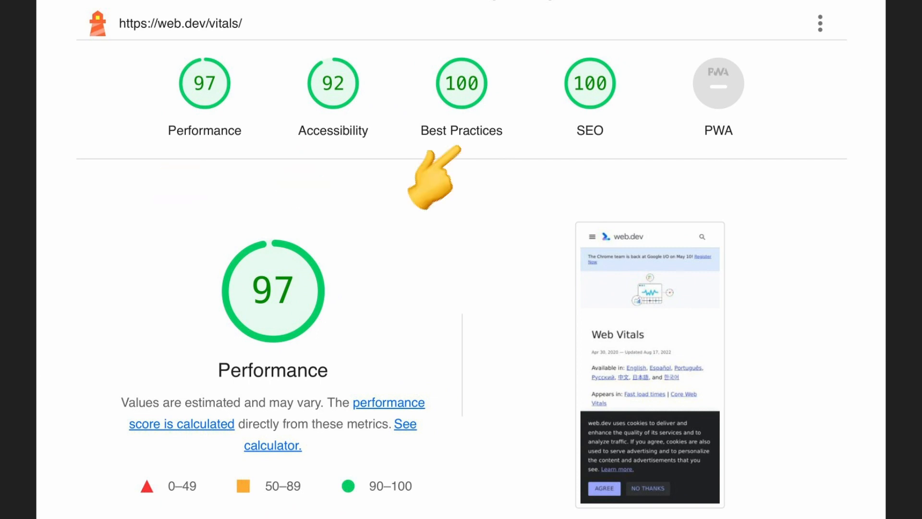
Step: Scroll through the Movie Trailers page to review the grid before auditing
scroll(down, 3)
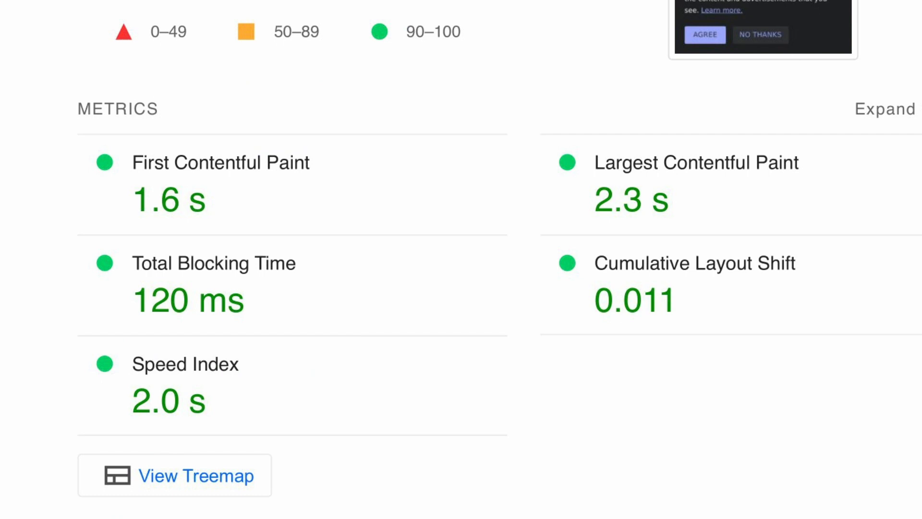
mouse_move(102, 235)
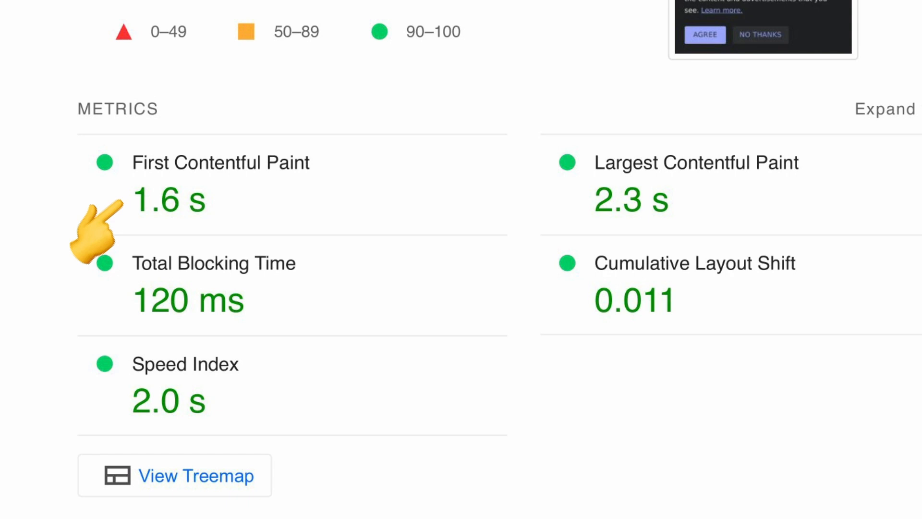
mouse_move(559, 230)
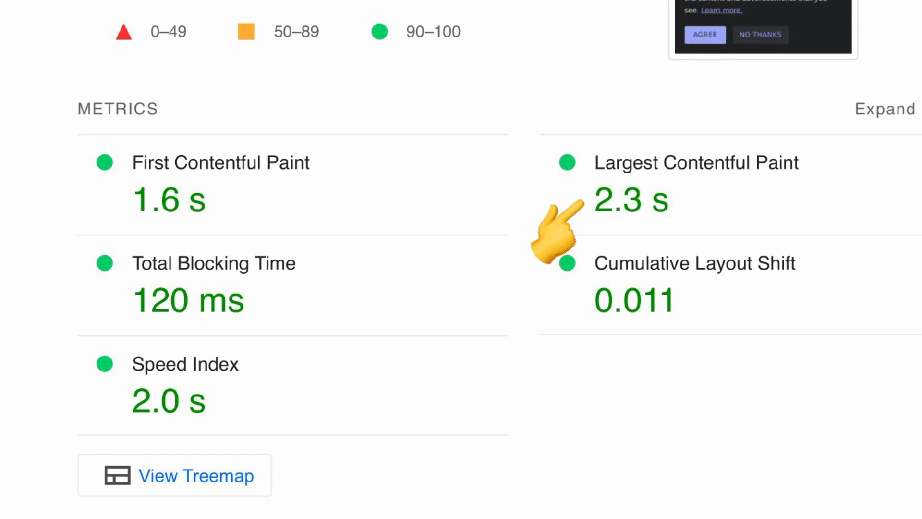
mouse_move(100, 326)
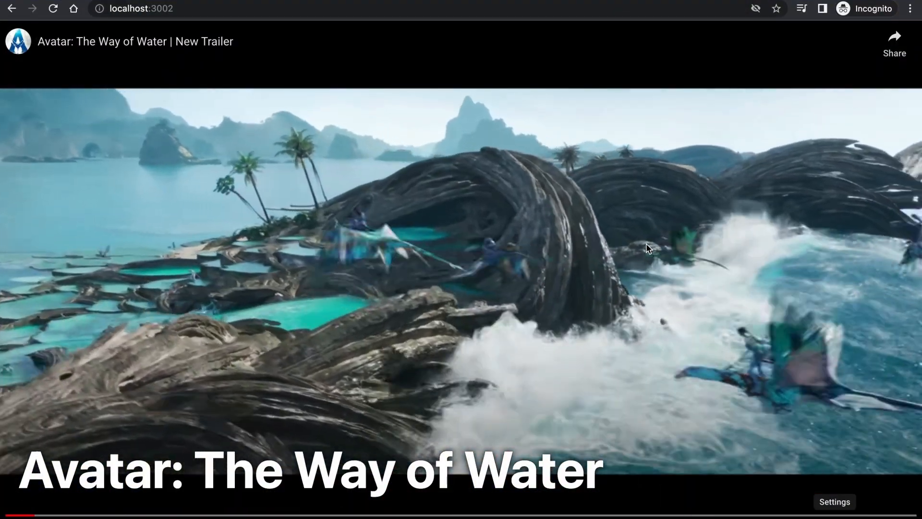
click(11, 8)
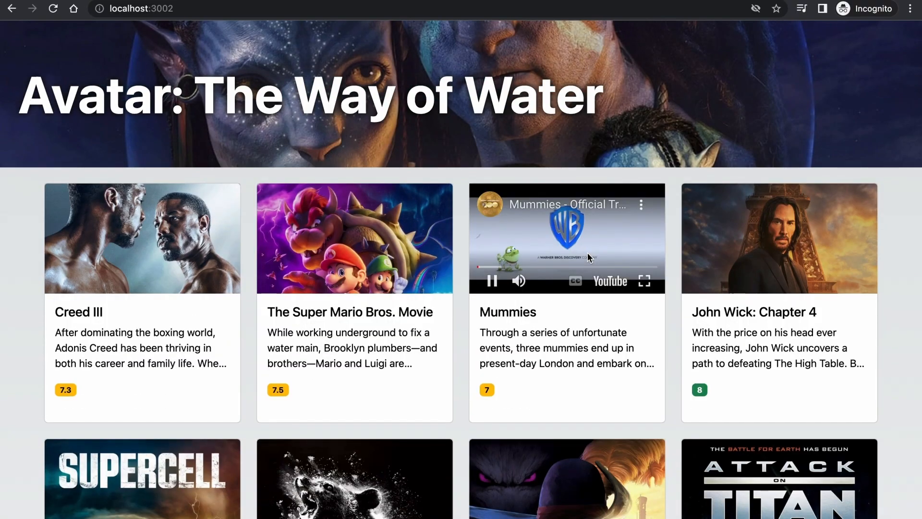
scroll(down, 3)
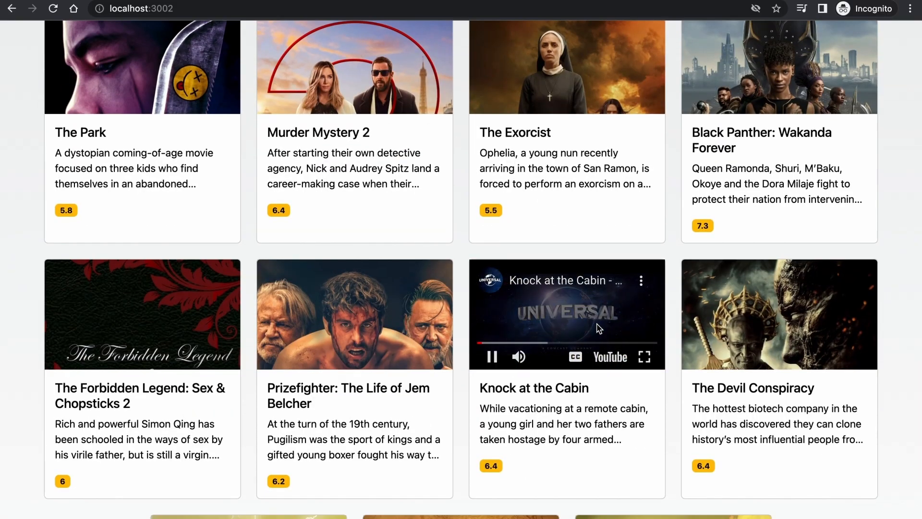
scroll(down, 3)
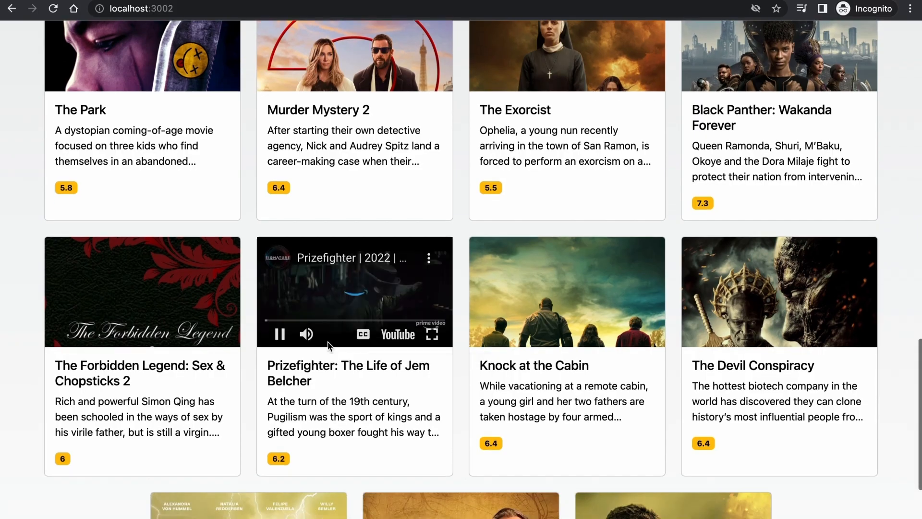
scroll(down, 3)
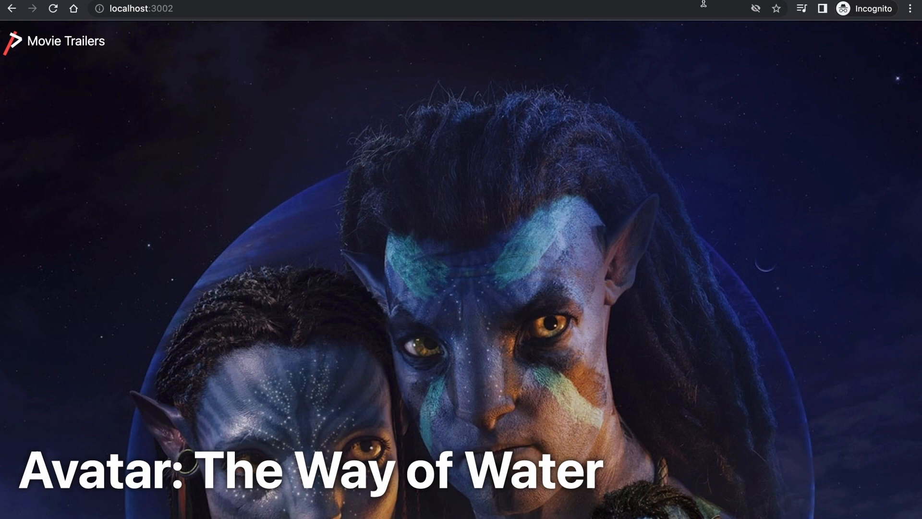
Step: Run a mobile Lighthouse audit of localhost:3002 in navigation mode
key(F12)
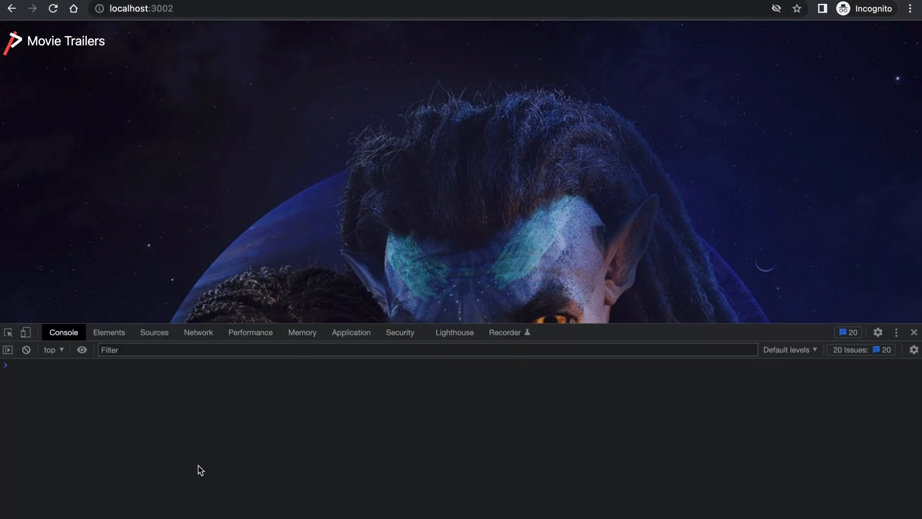
click(454, 332)
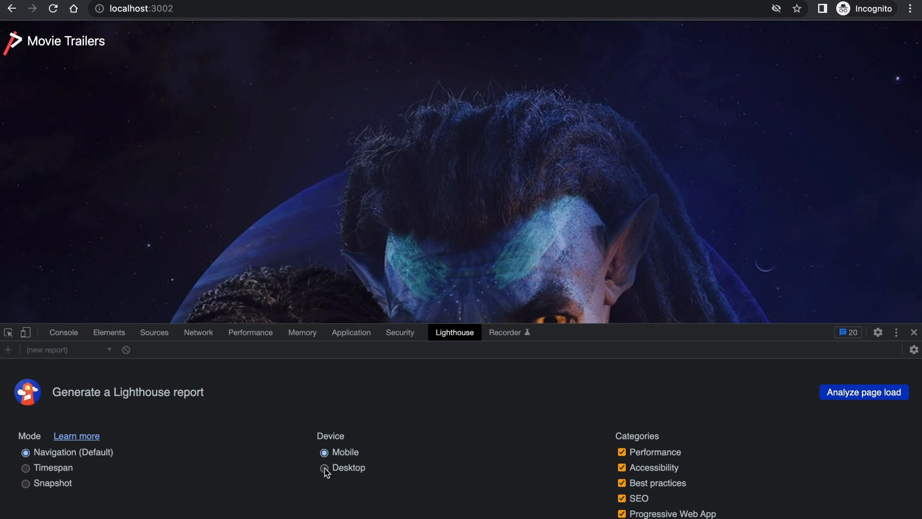
click(324, 452)
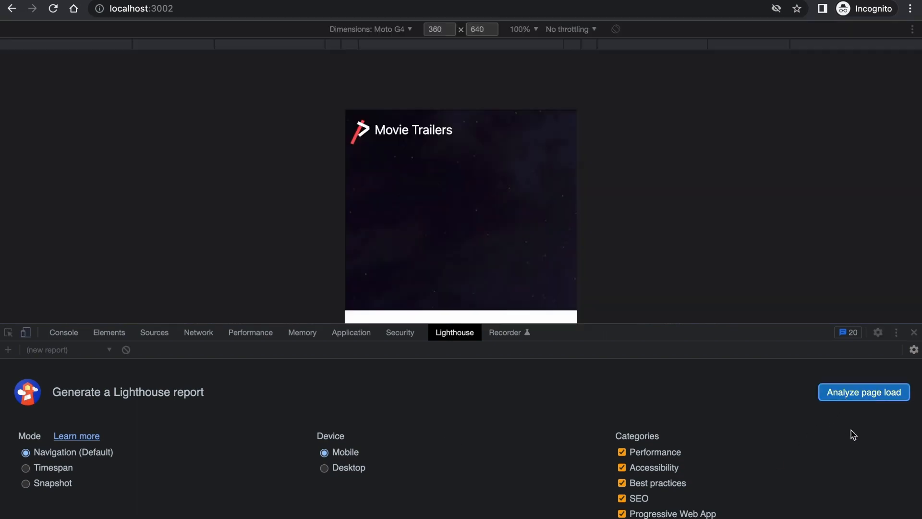
click(863, 392)
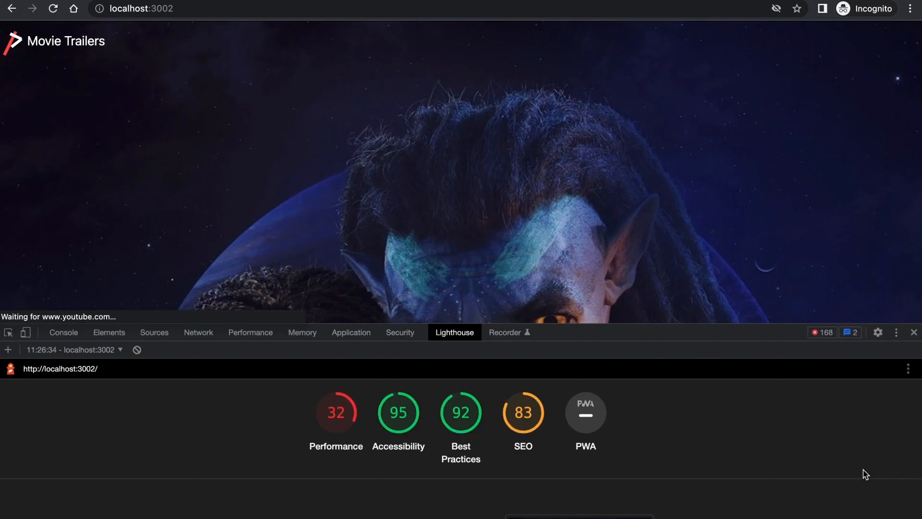
scroll(down, 3)
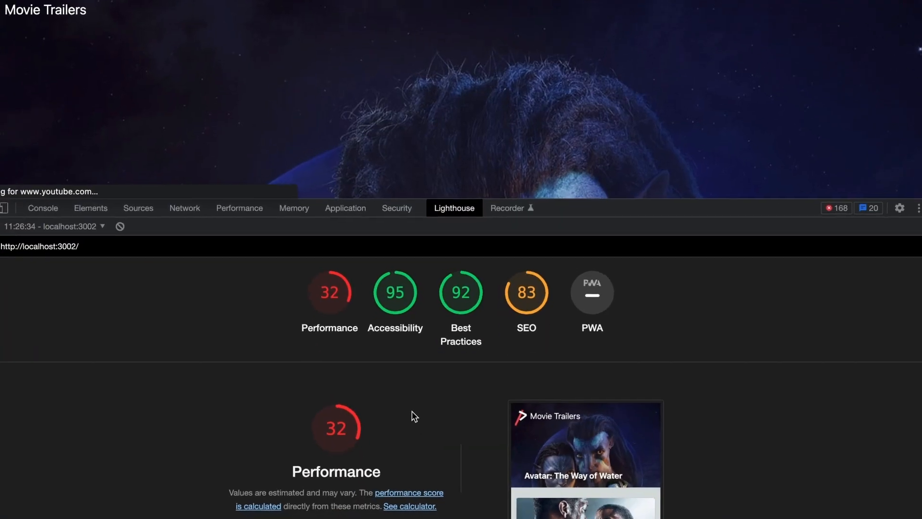
scroll(down, 3)
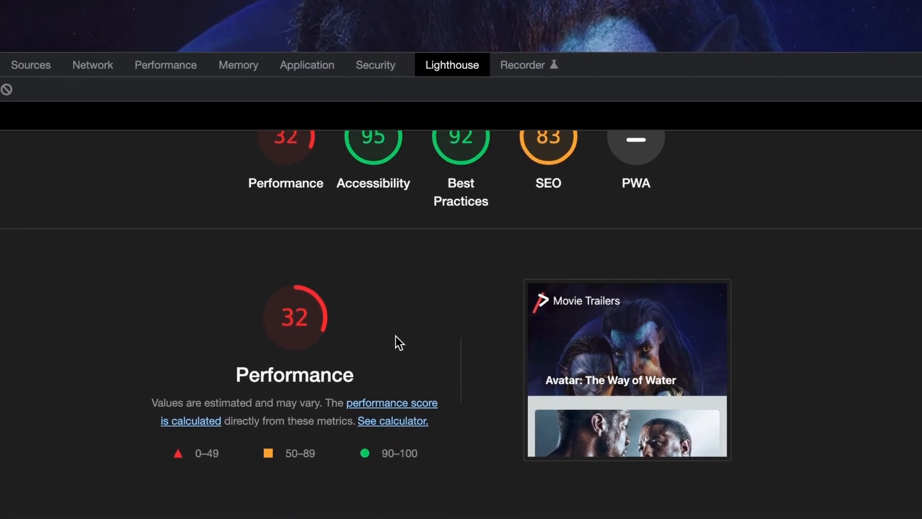
scroll(down, 3)
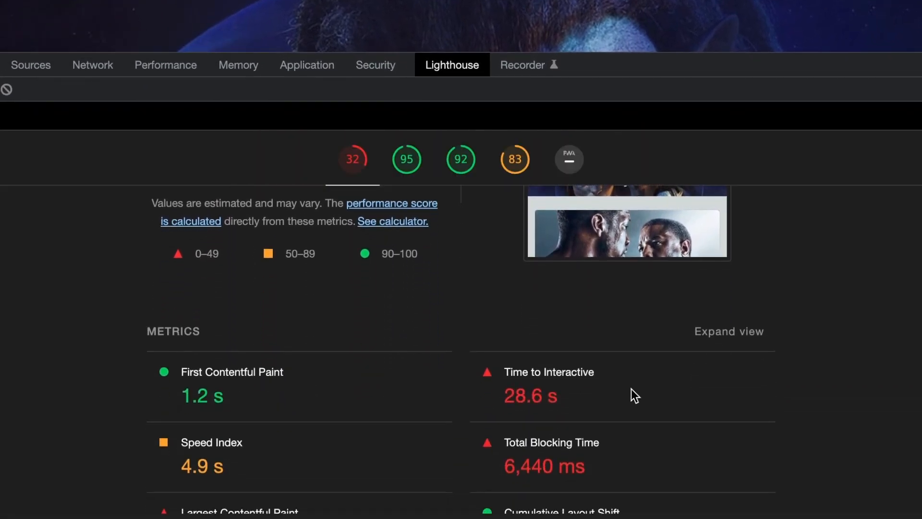
scroll(down, 3)
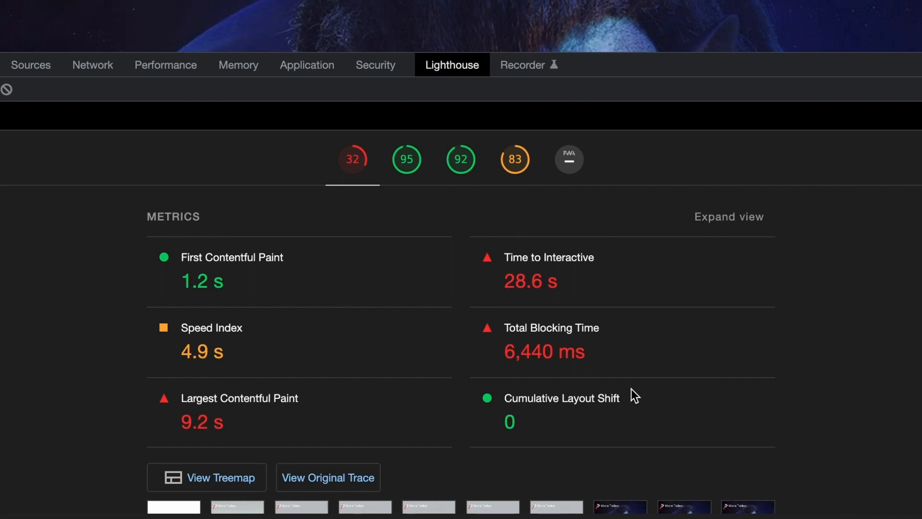
scroll(down, 3)
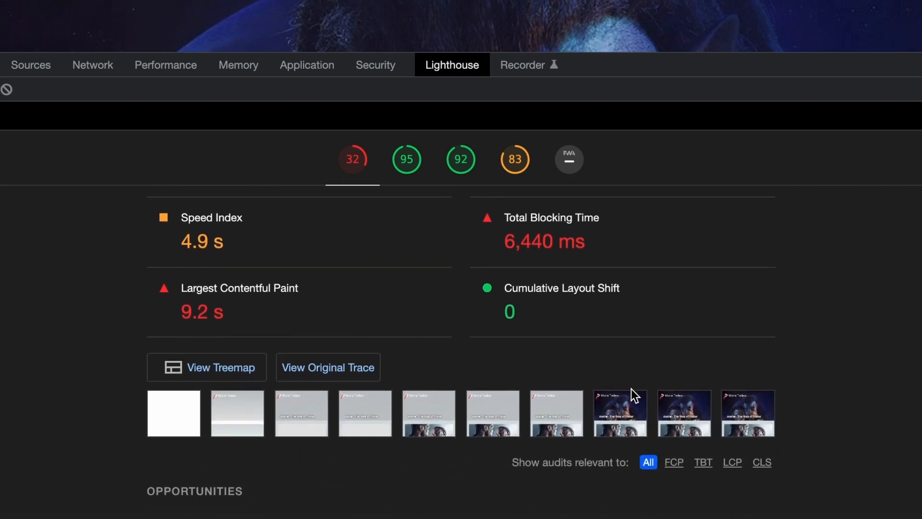
scroll(down, 3)
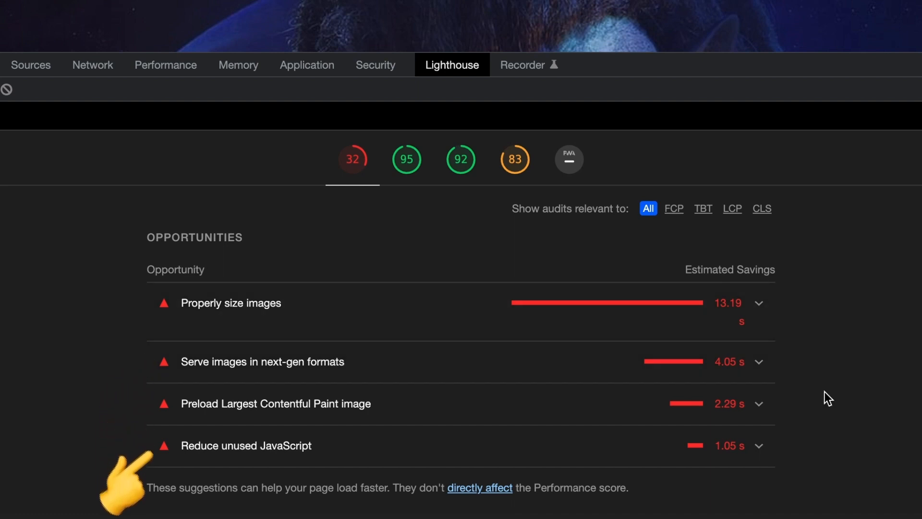
Step: Expand the Reduce unused JavaScript opportunity showing the YouTube widget API script's 46.6 KiB savings
scroll(down, 3)
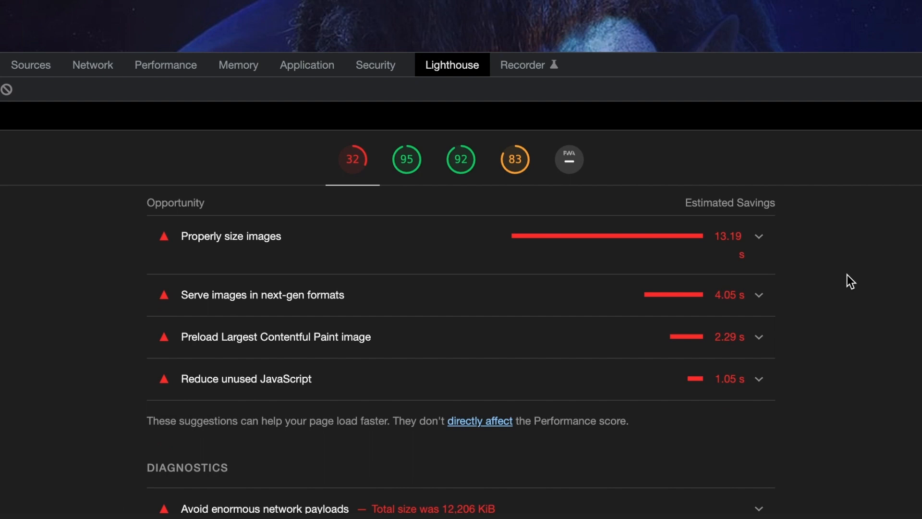
mouse_move(517, 384)
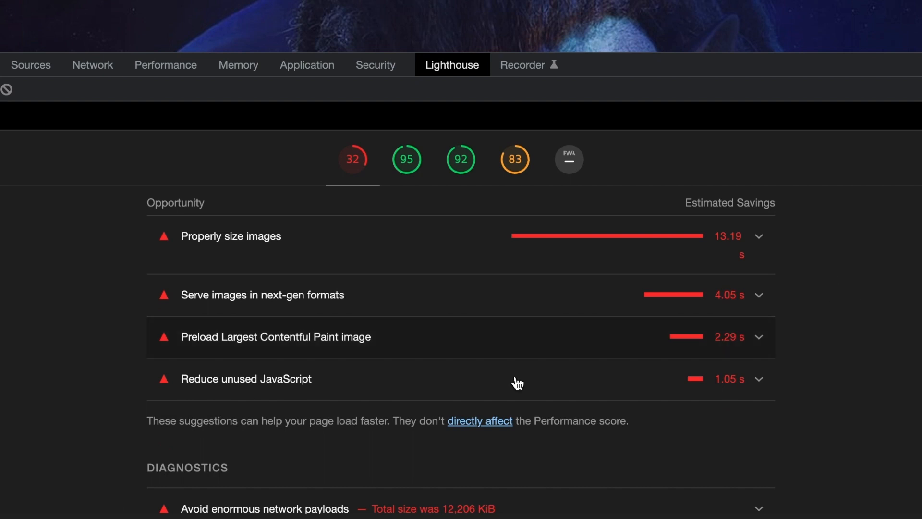
click(246, 379)
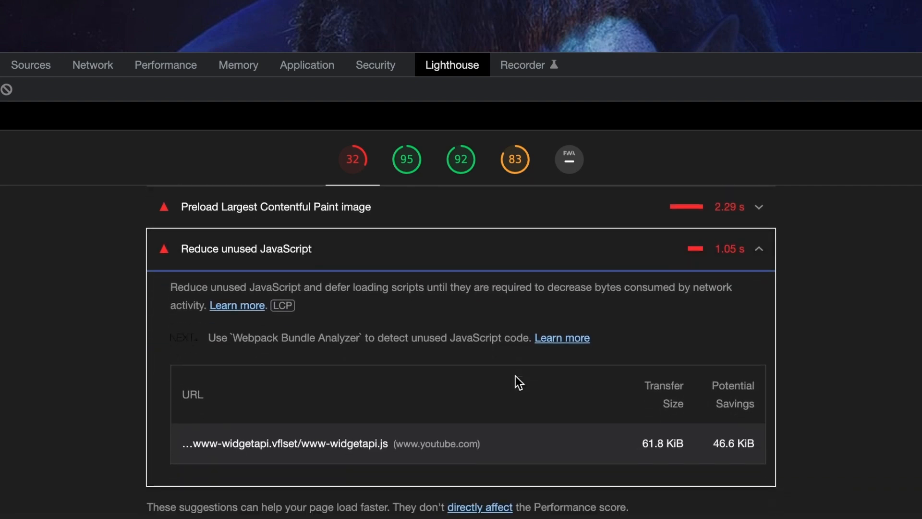
scroll(down, 3)
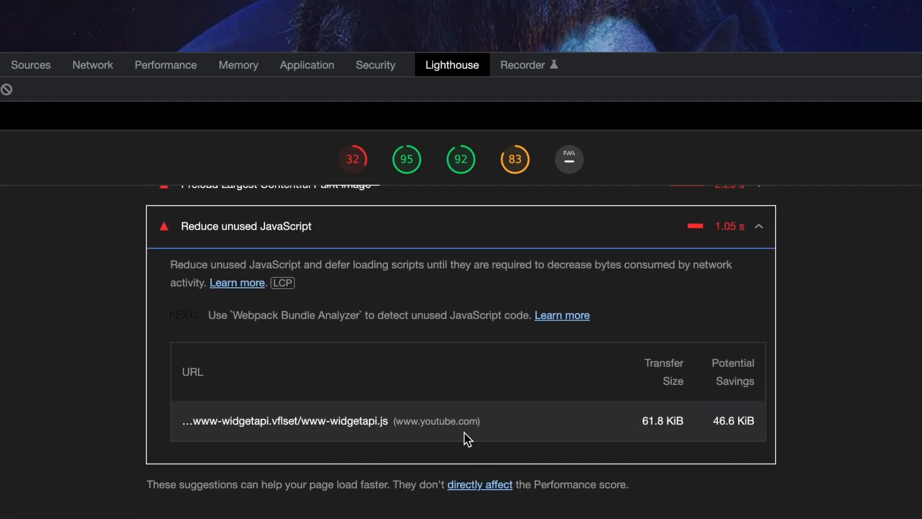
mouse_move(478, 439)
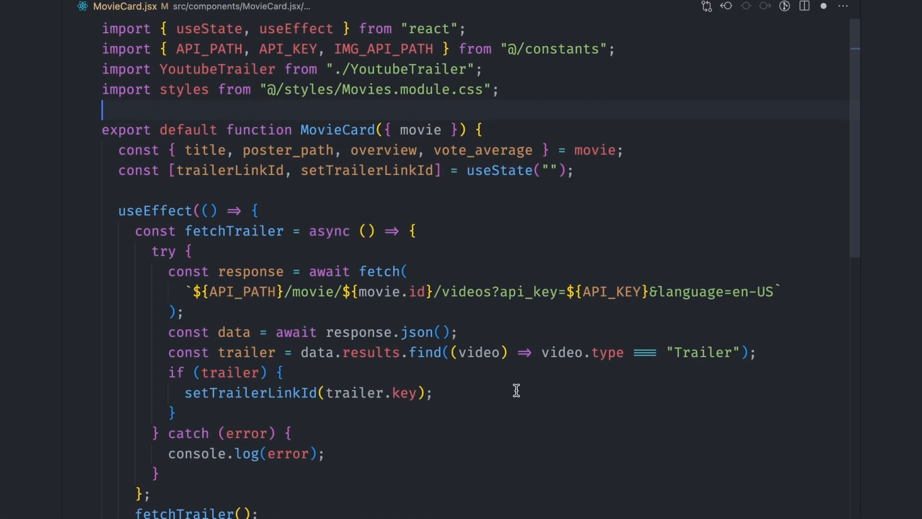
Step: Give the MovieCard poster Image height 171 and a style with objectFit cover, objectPosition top
scroll(down, 3)
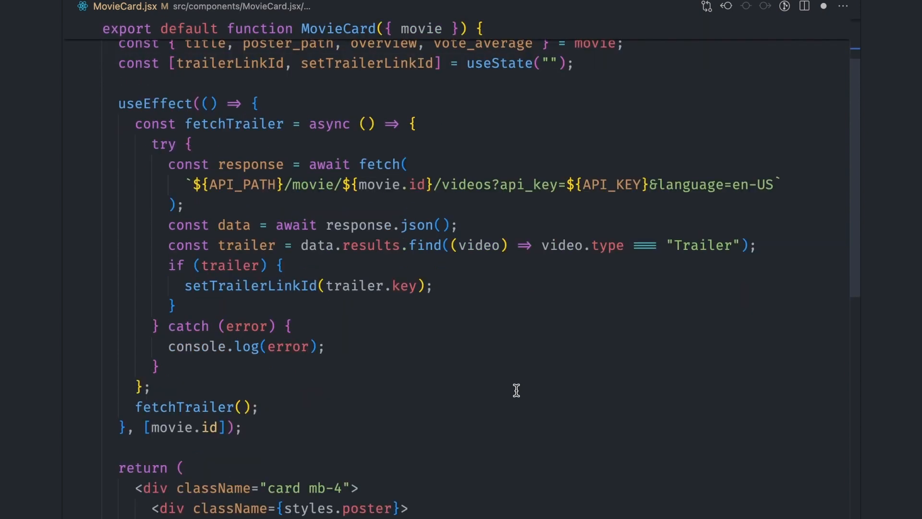
scroll(down, 3)
text(widt)
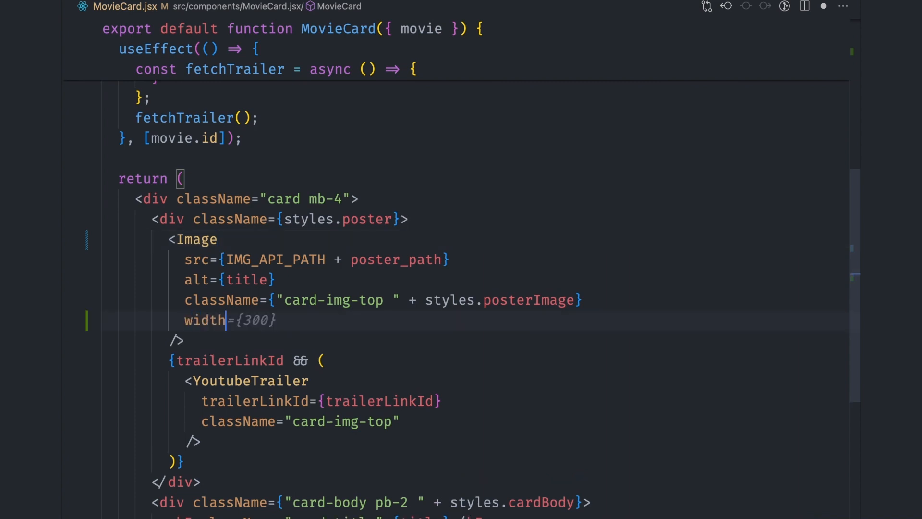
text(height={171})
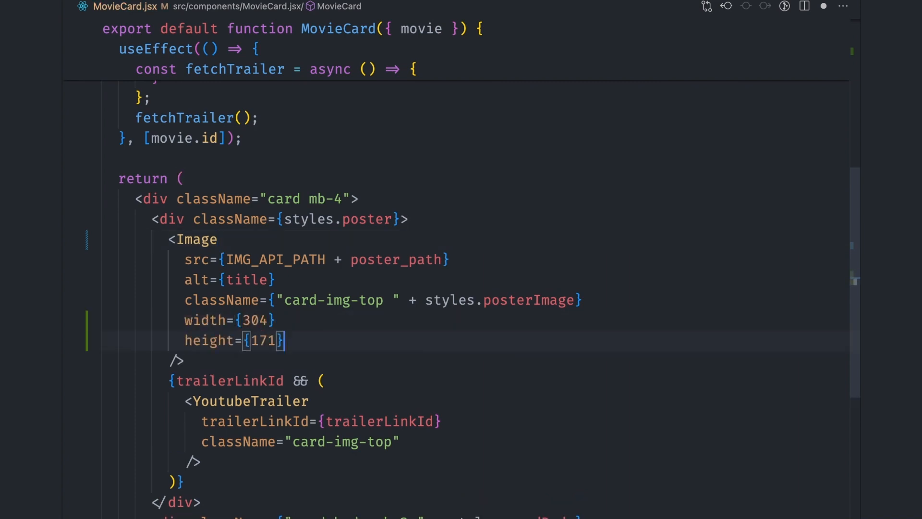
text(style={{)
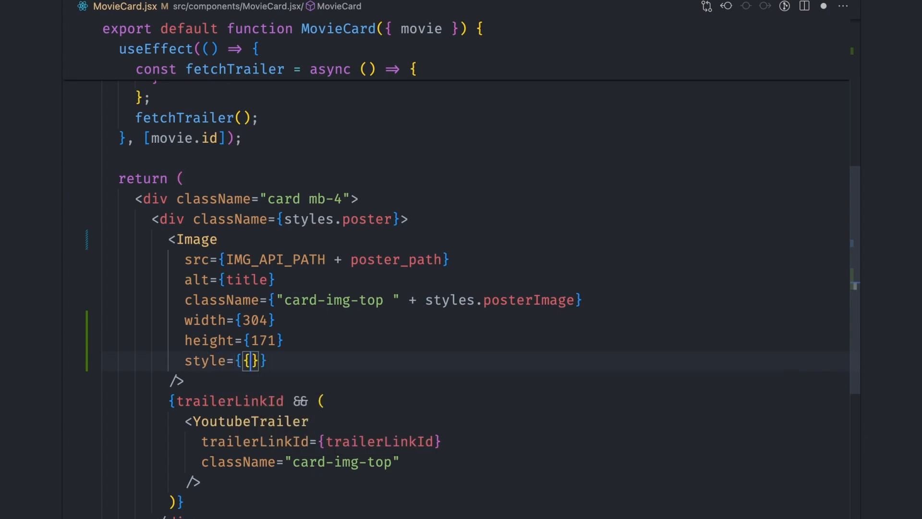
text(objectFit: "cover",)
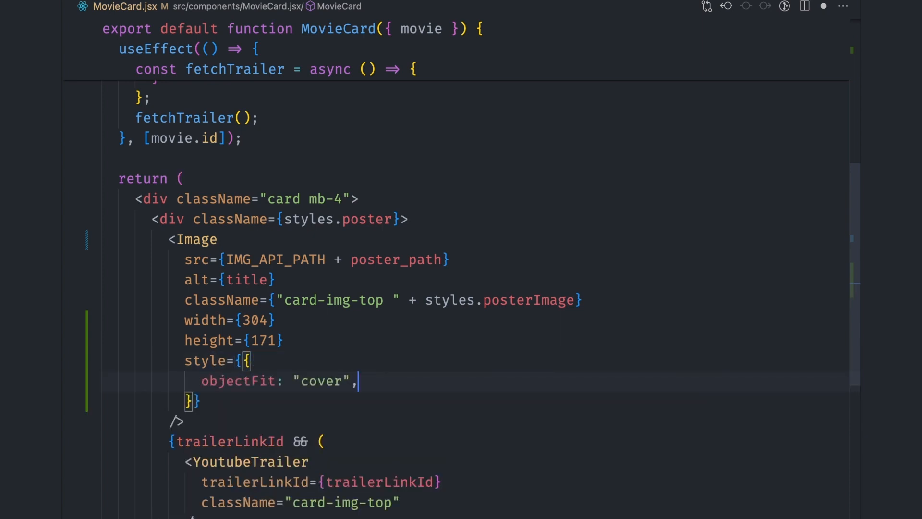
text(objectPosition: "top")
text(r)
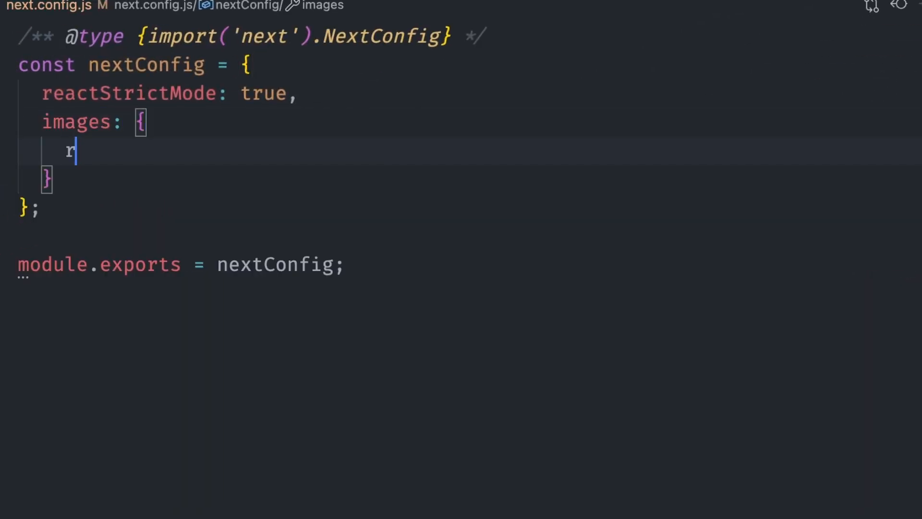
Step: Add a remotePatterns list inside the images section of next.config.js
text(emotePatterns: [)
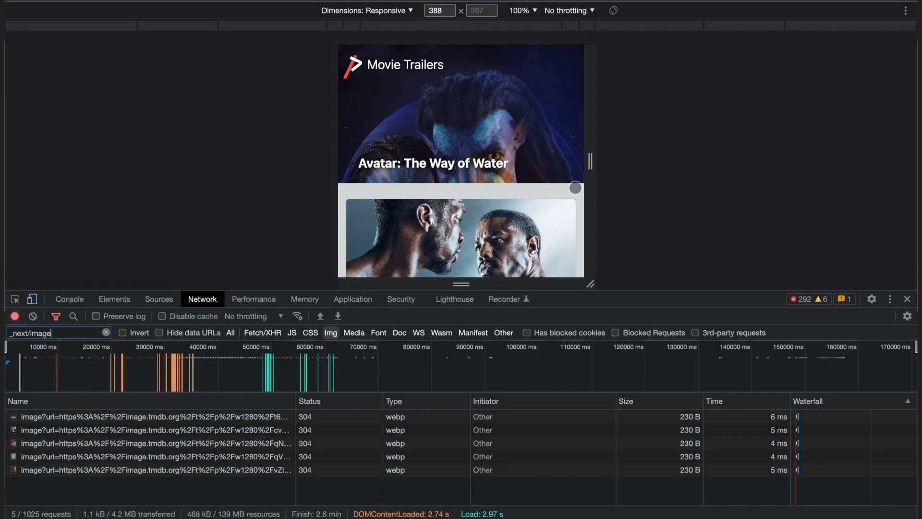
Step: Review the webp poster requests and the cropped movie grid, then return to the editor
scroll(down, 3)
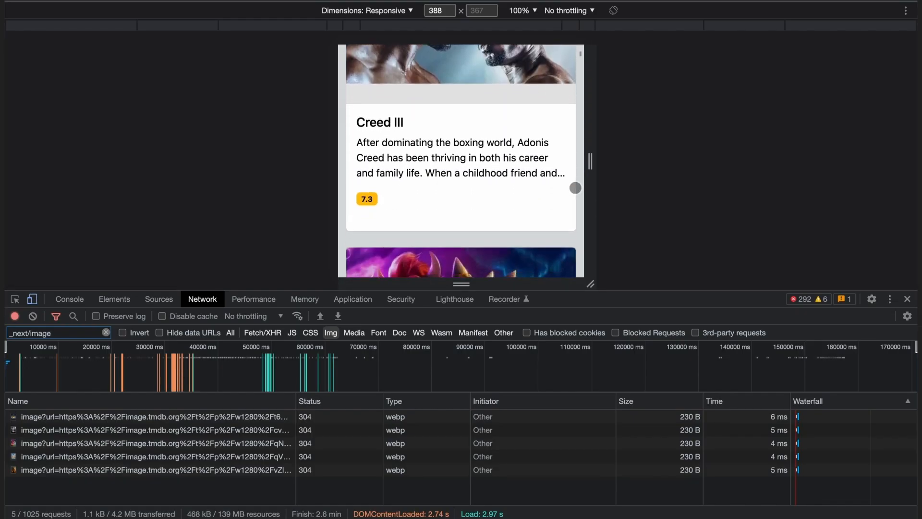
scroll(down, 3)
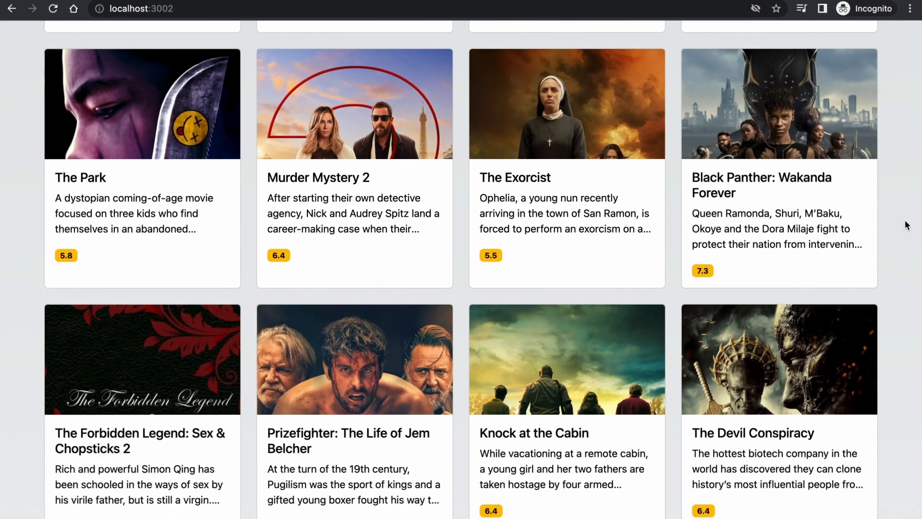
click(567, 104)
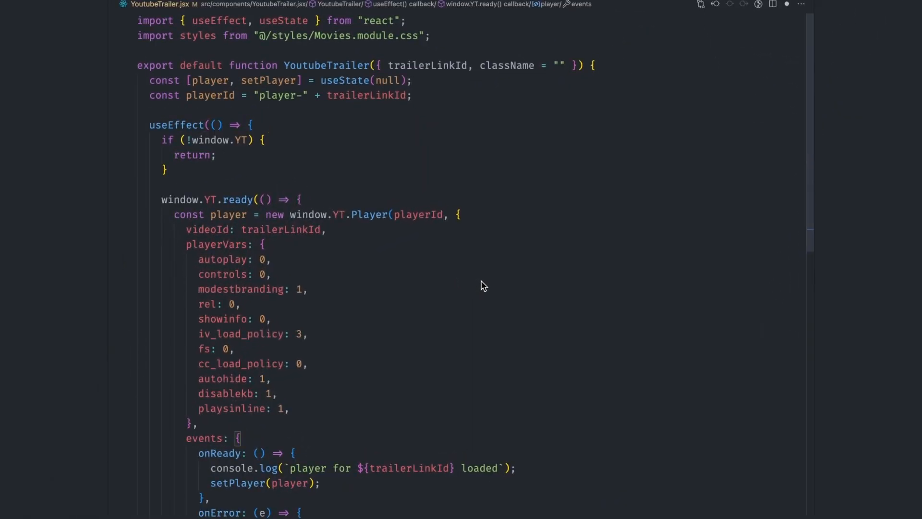
Step: Replace the iframe with a div, declare const playerRef via useRef and start an init function
scroll(down, 3)
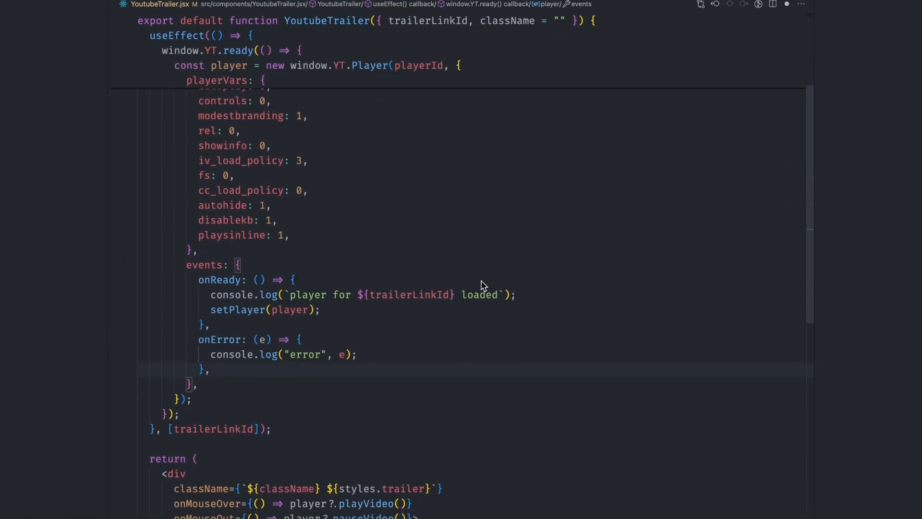
scroll(down, 3)
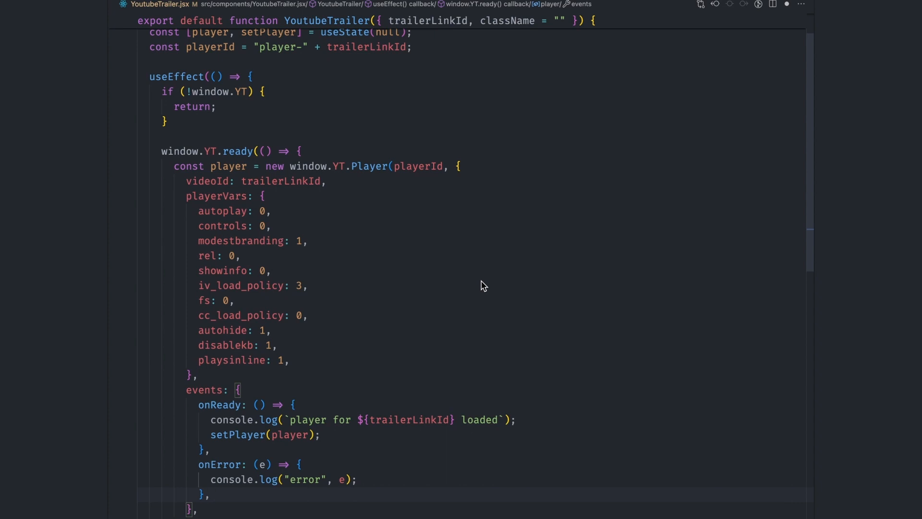
scroll(down, 3)
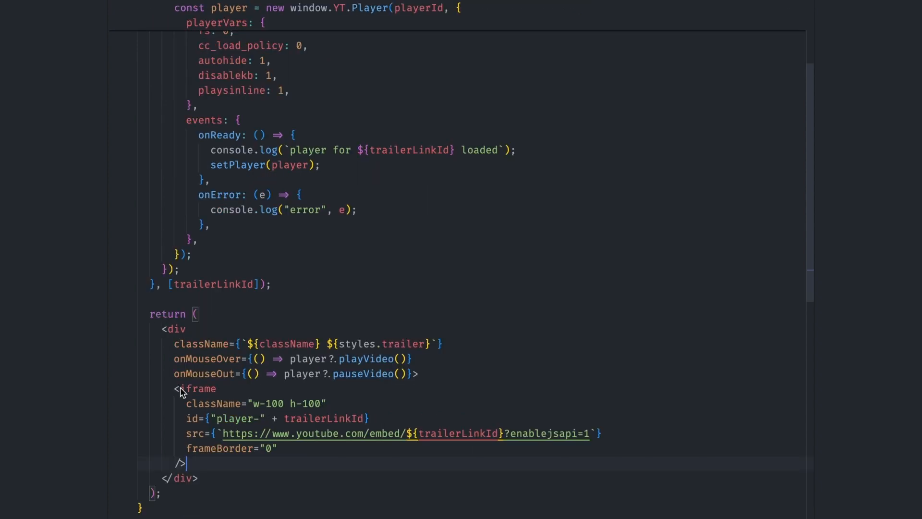
drag(183, 388, 188, 460)
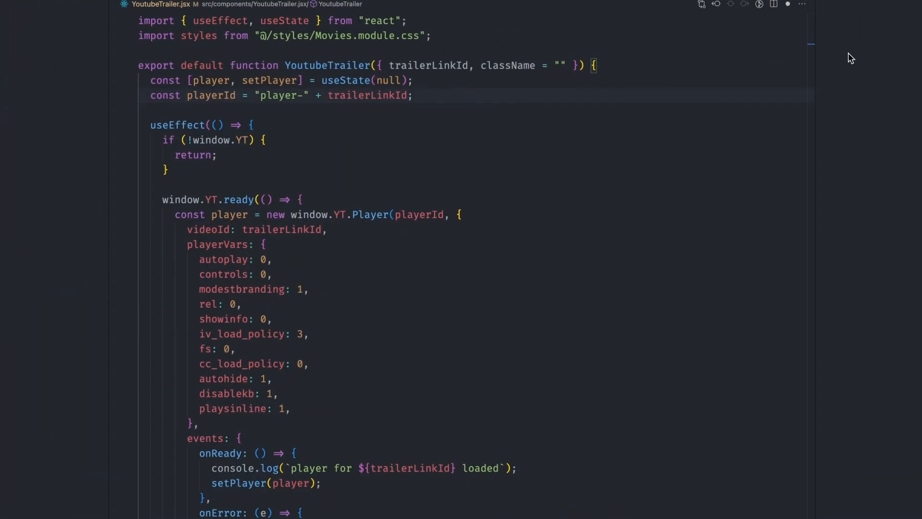
text(const playerRef = us)
text(ref={playerRef)
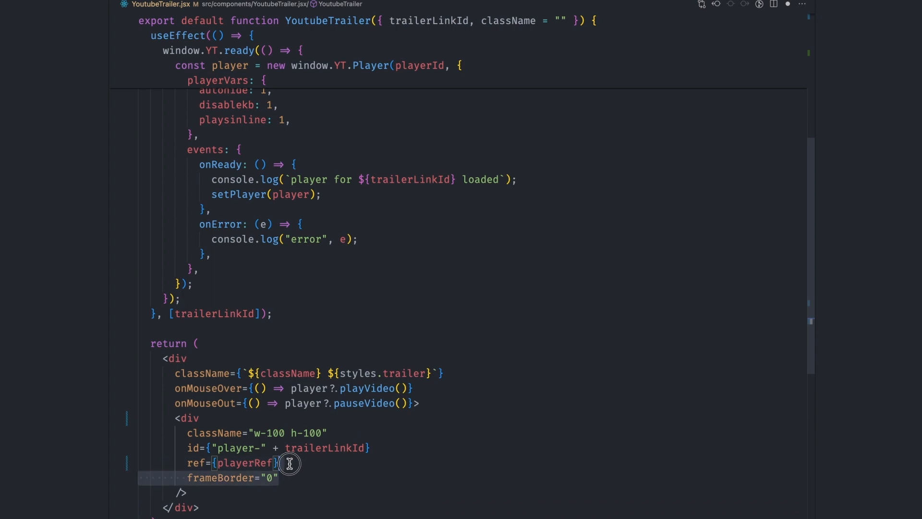
text(function initPlayer() {)
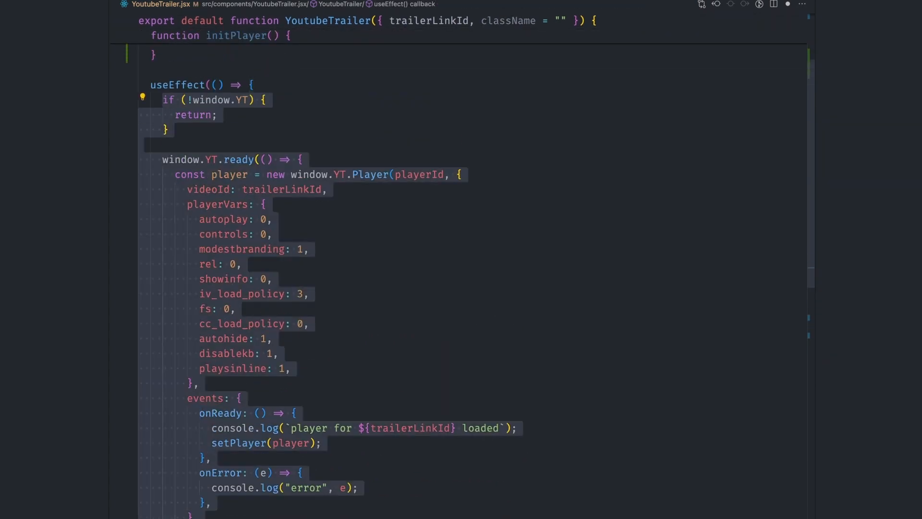
Step: Create an IntersectionObserver with threshold 0.5 in useEffect that calls initPlayer and observes the player
scroll(down, 3)
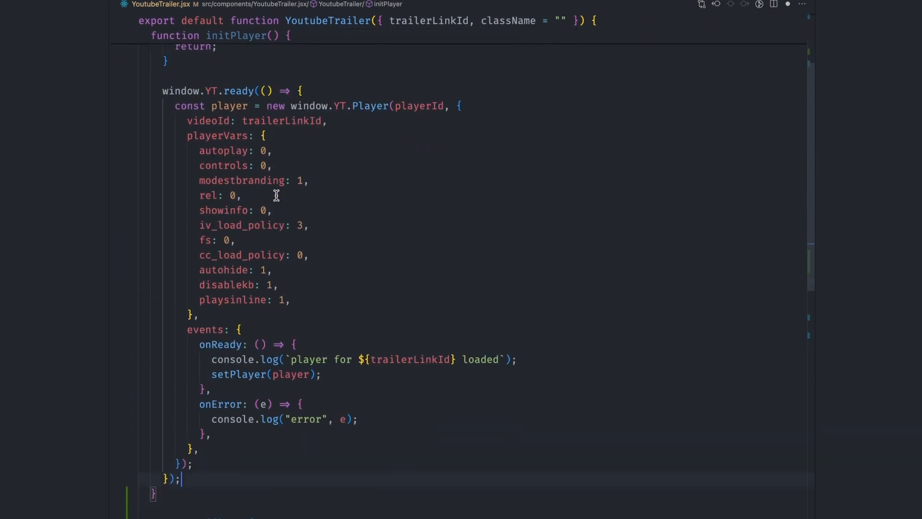
scroll(down, 3)
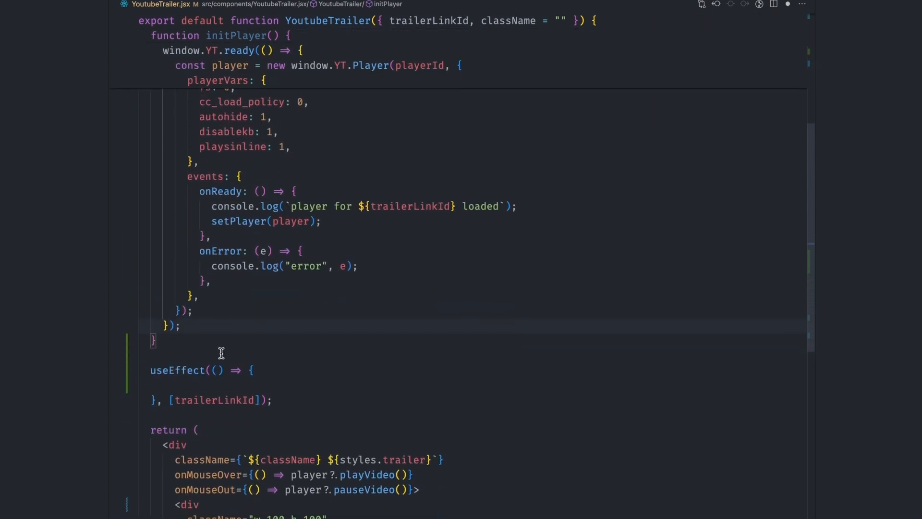
text(const observer = new MutationObserver(() => {)
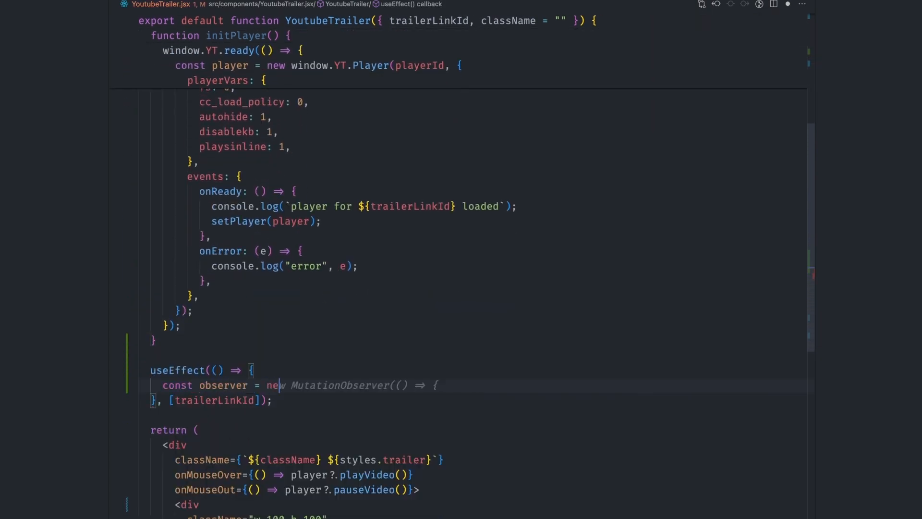
text(IntersectionObserver(entries =>)
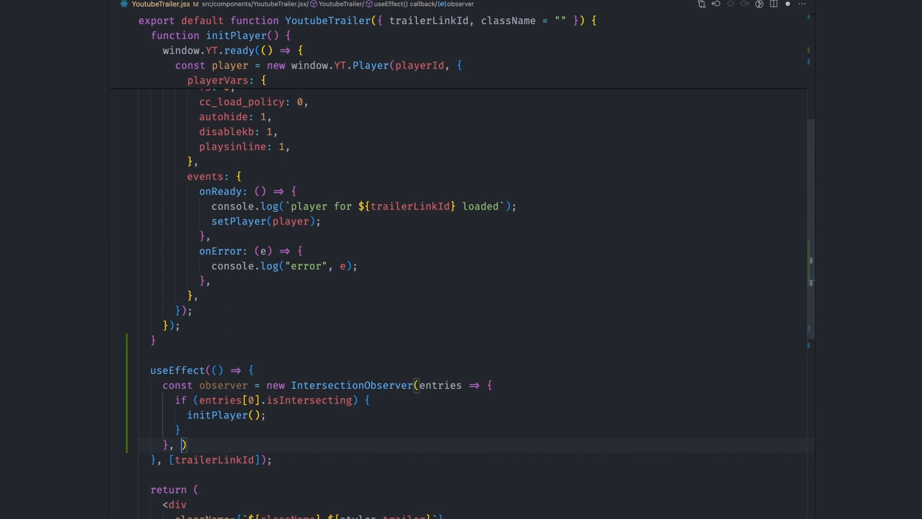
text({ threshold: 0.5 })
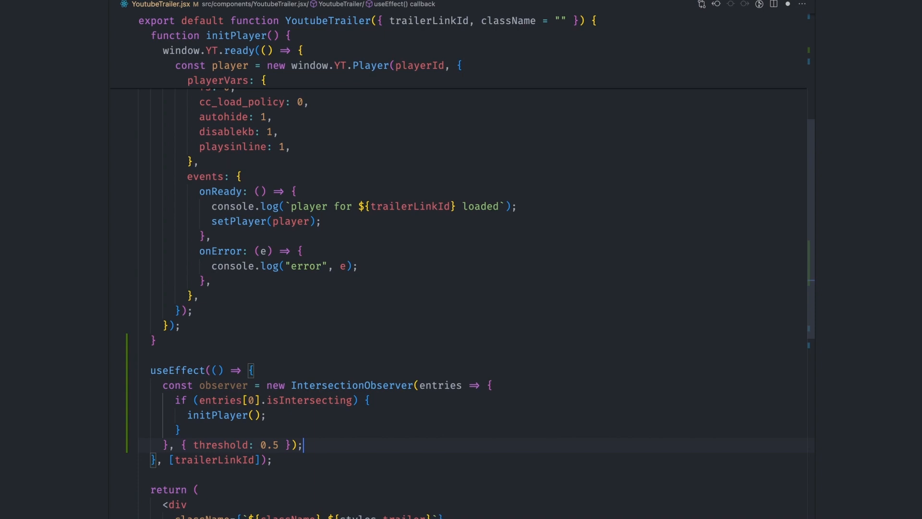
text(ob)
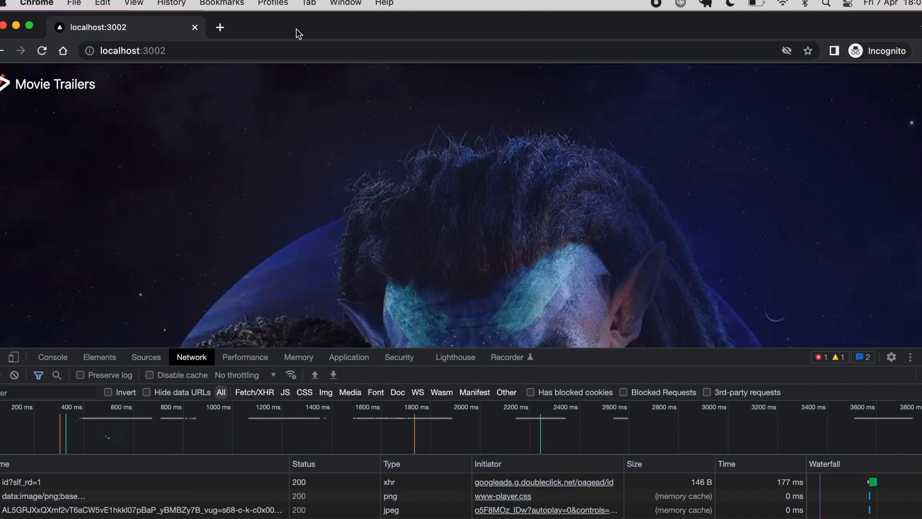
Step: Inspect the reloaded page's requests in the Network log
scroll(down, 3)
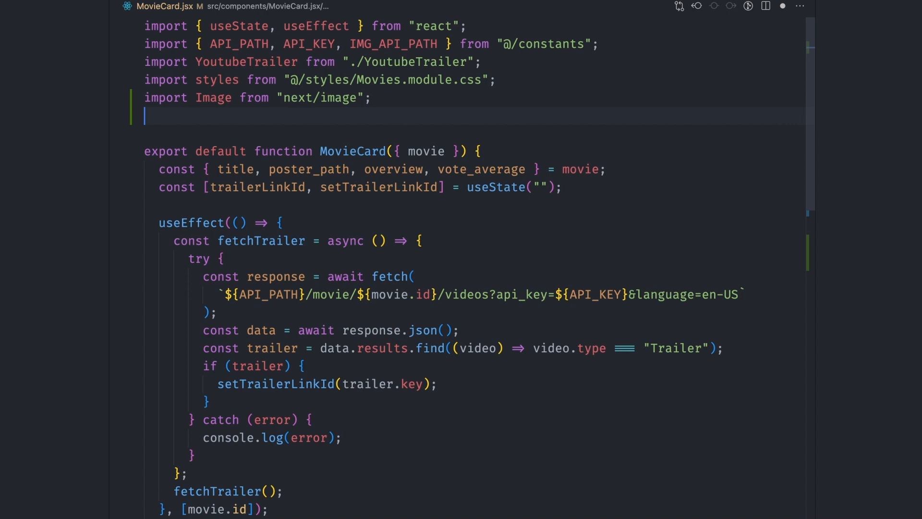
Step: Import next/dynamic and load YoutubeTrailer via dynamic(() => import("./YoutubeTrailer"), { ssr: false })
text(import d)
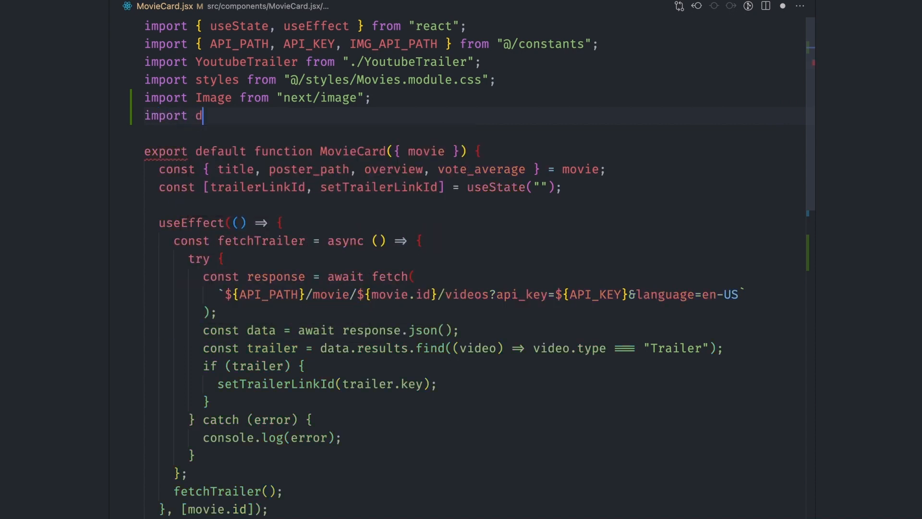
text(ynamic from "next/dynamic";)
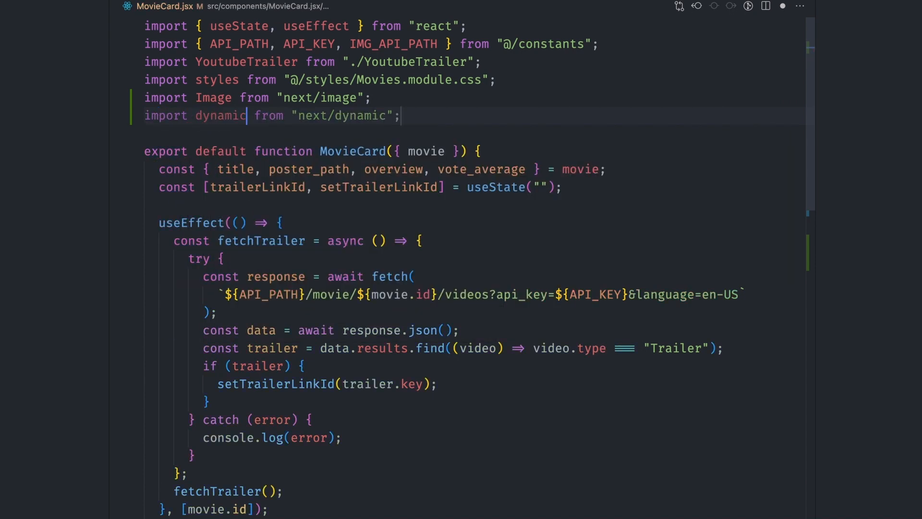
text(const YoutubeTrailer = dynamic(() => import("./YoutubeTrailer"));)
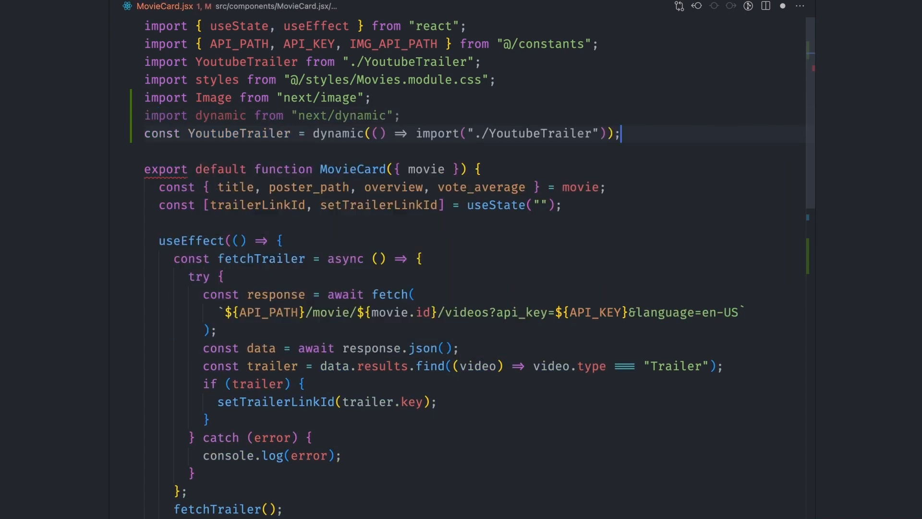
text(, { ssr: false })
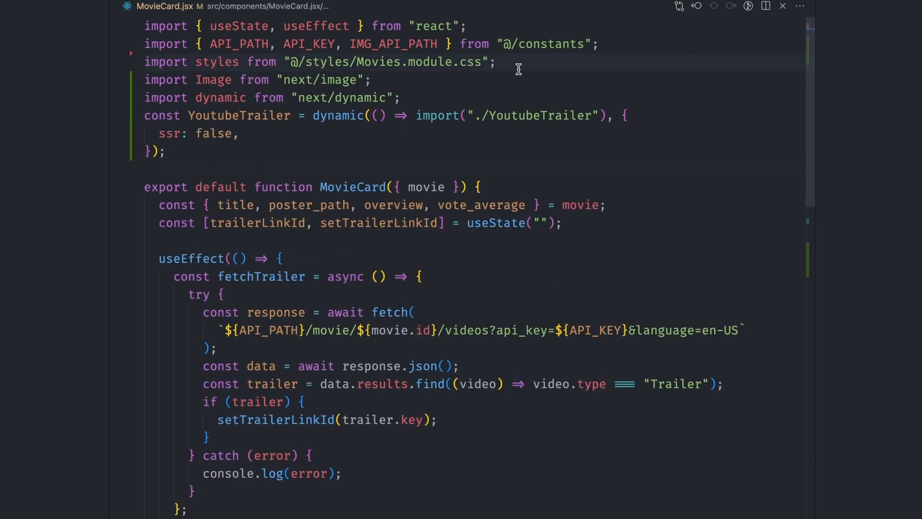
scroll(up, 3)
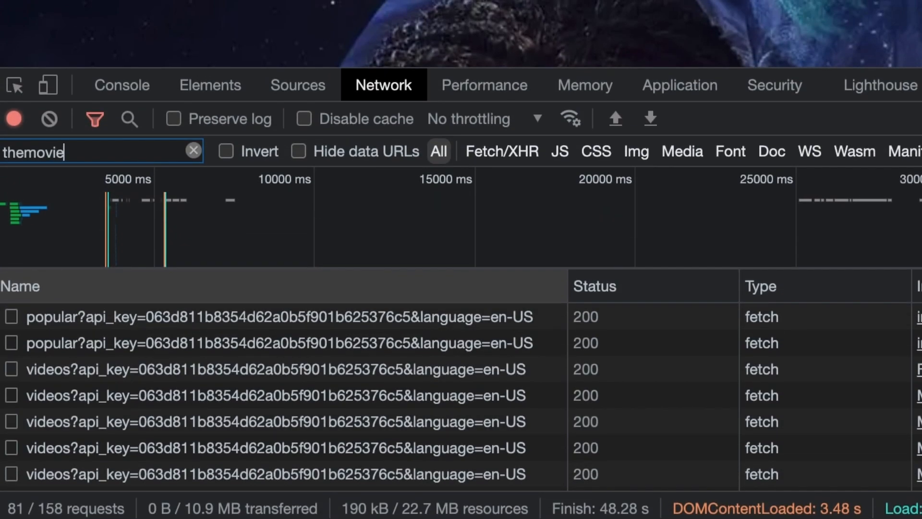
Step: Inspect the first popular?api_key request's Headers pane showing status 200 from disk cache
click(118, 317)
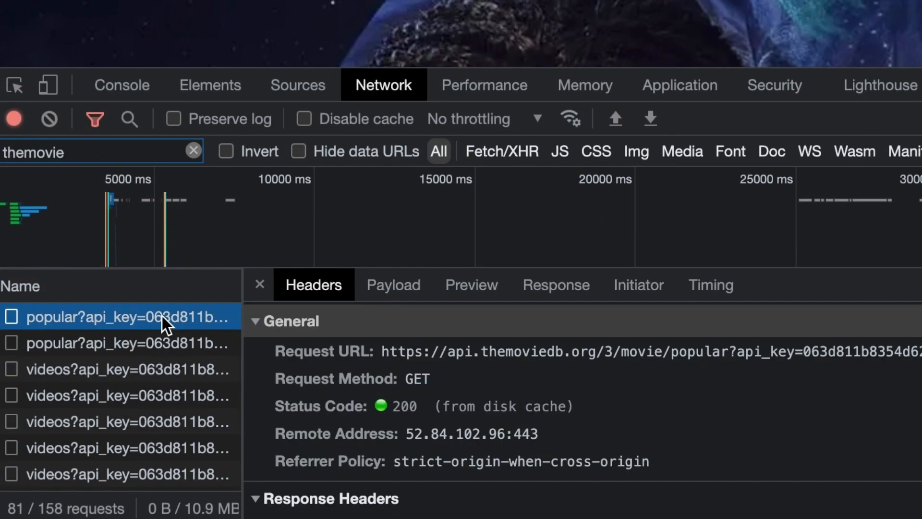
click(117, 369)
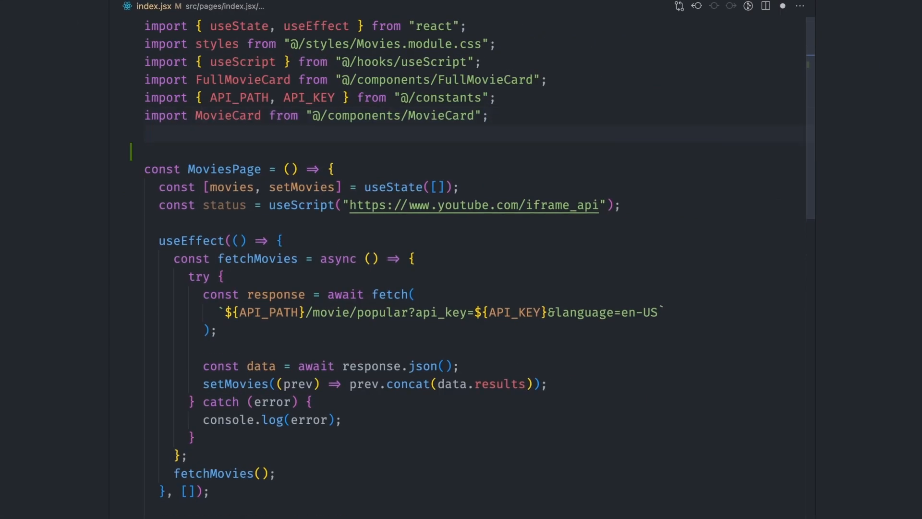
Step: Write getStaticProps fetching popular movies and mapping each with its trailer key as trailerLinkId
text(const getStaticProps = async () => {)
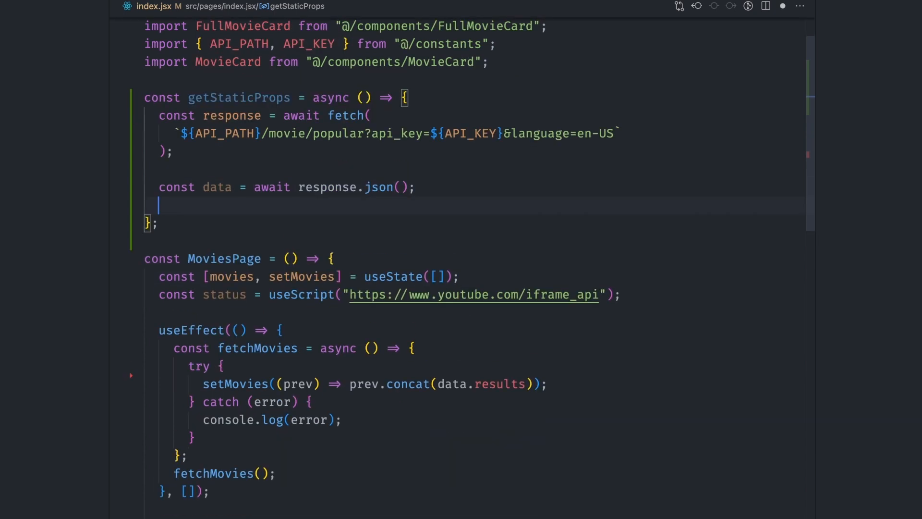
text(const movies = await Promise.all(data.results.map(async movie => {)
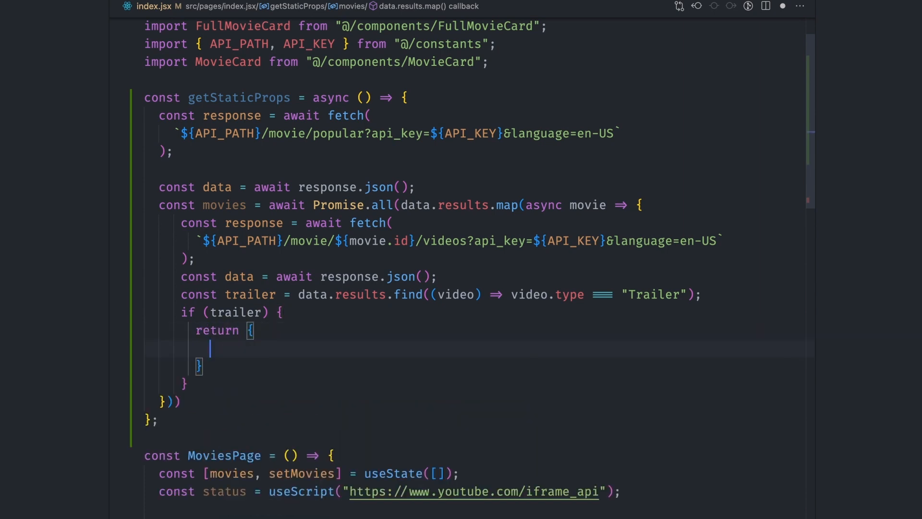
text(trailerLinkId: trailer.key)
click(277, 97)
text(export )
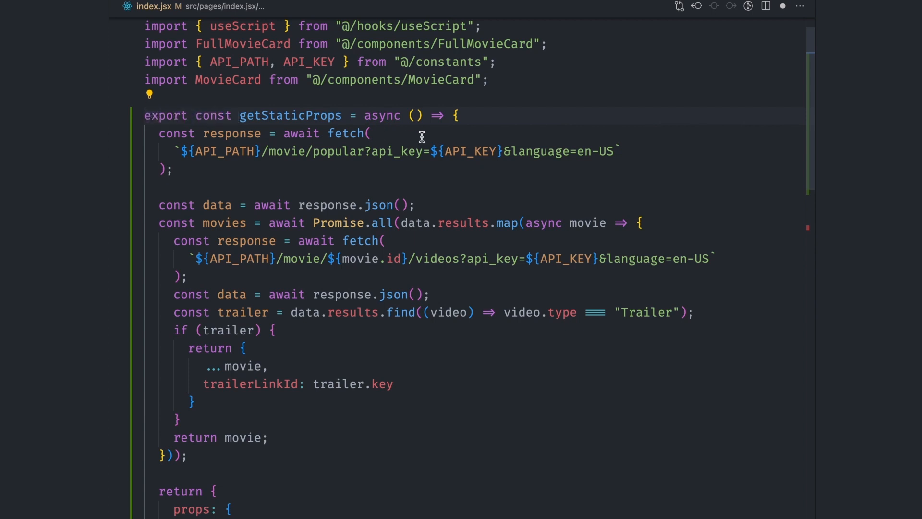
text(movie;)
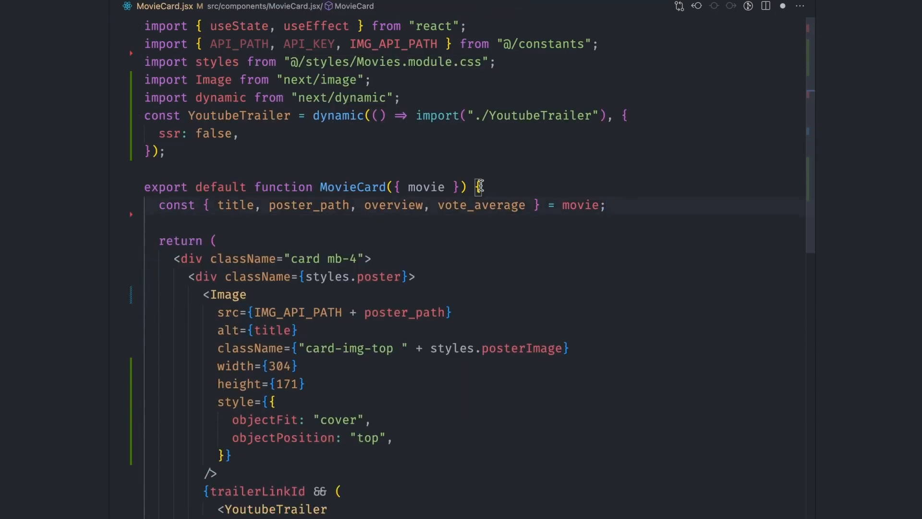
Step: Destructure trailerLinkId from movie in MovieCard and reference movie.trailerLinkId in FullMovieCard
text(, trailerLinkId)
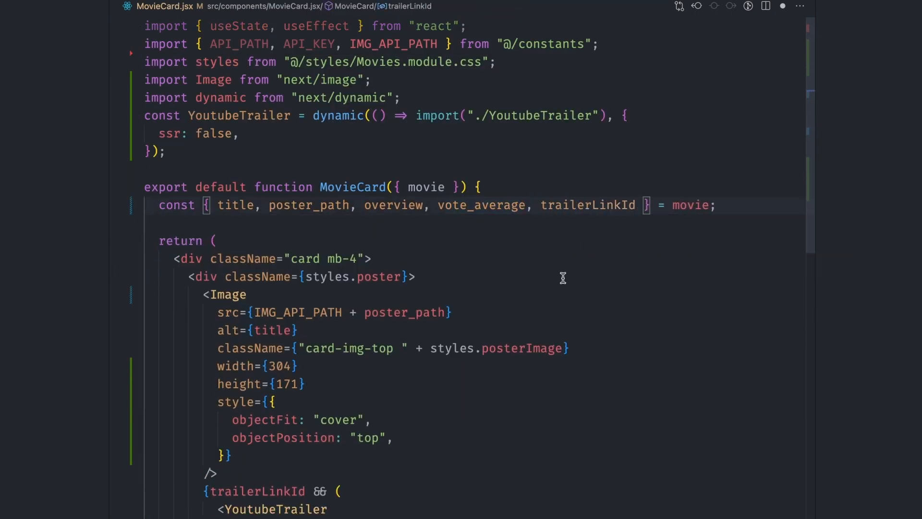
mouse_move(643, 214)
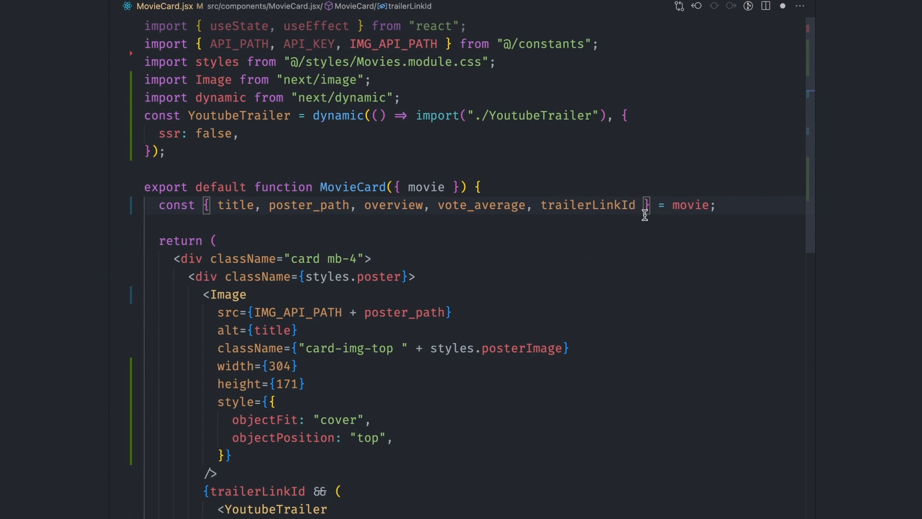
key(ctrl+p)
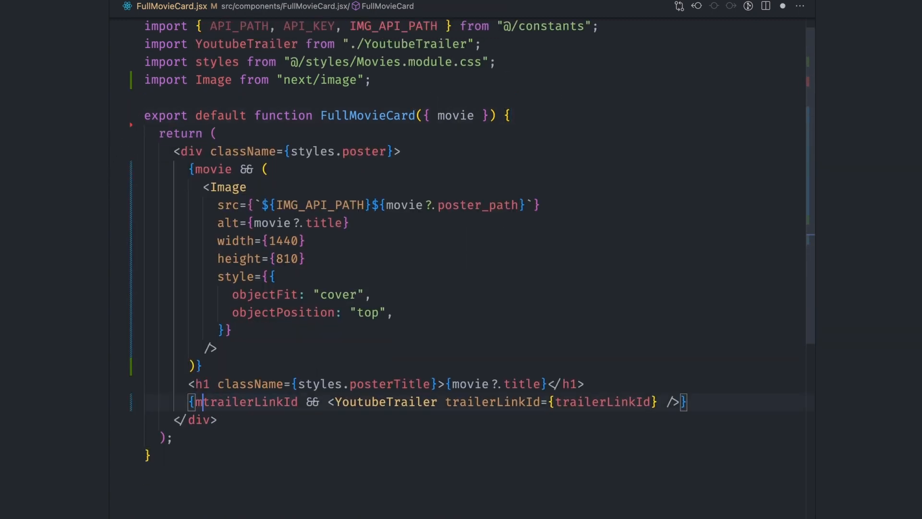
text(movie.)
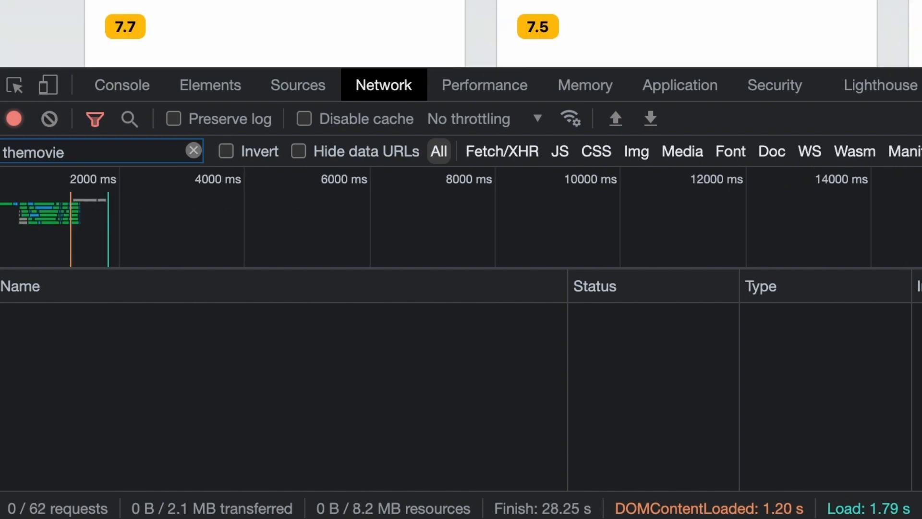
Step: Reload the page to confirm 0 of 62 requests match the themovie filter
click(870, 355)
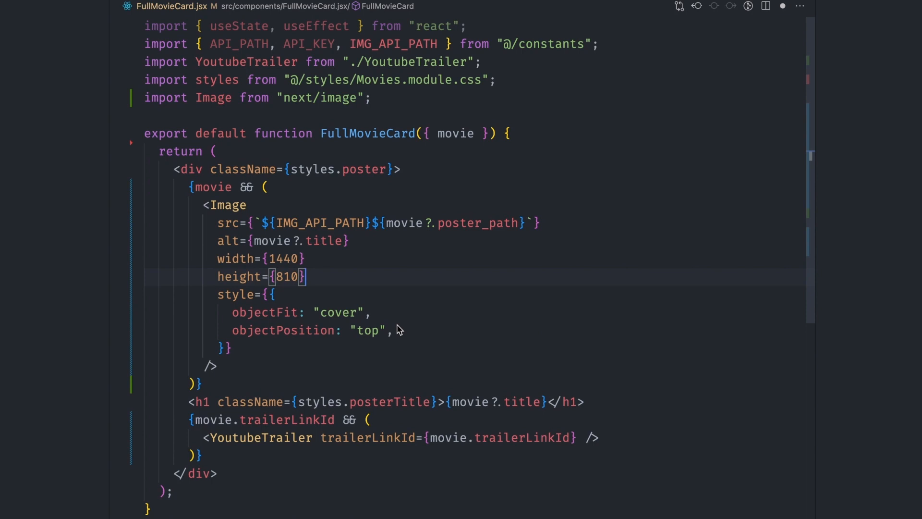
Step: Give the header Image sizes="(max-width: 640px) 100vw, 1440px"
text(sizes)
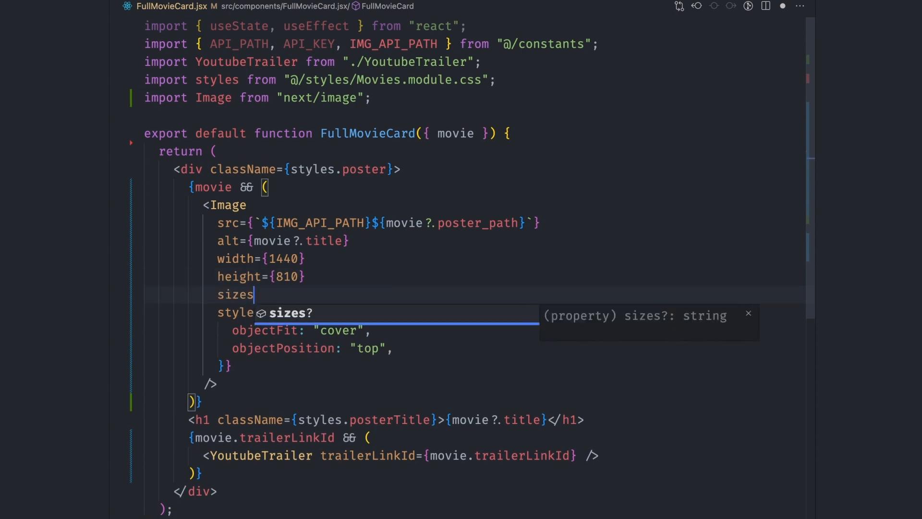
text(="(max-width: 1440px) 100vw, 1440px")
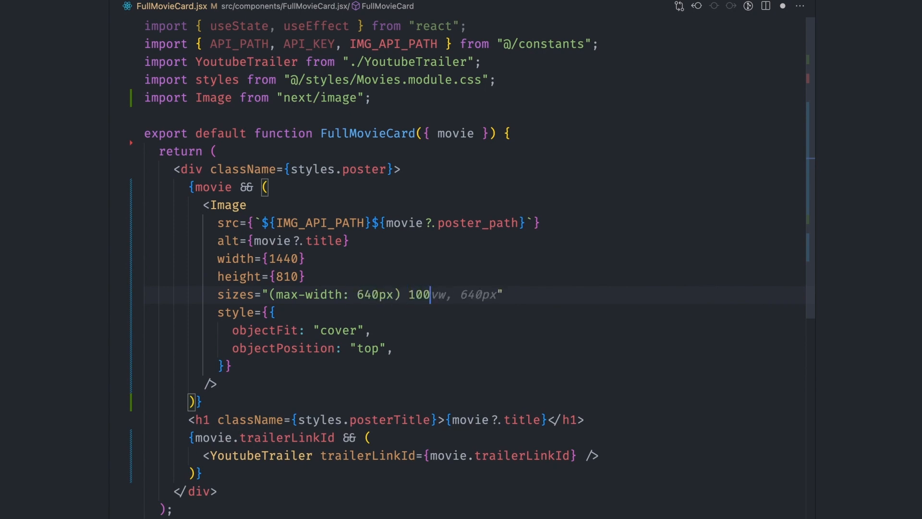
text(1440px)
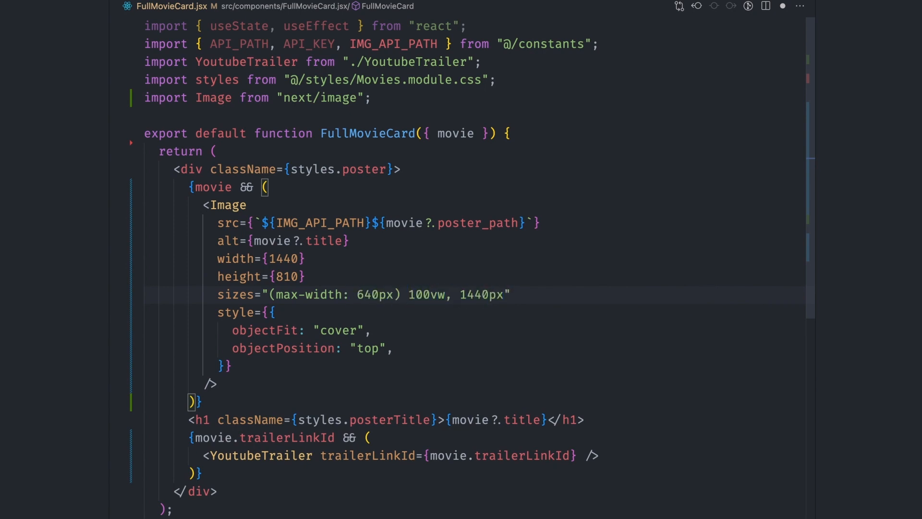
Step: Pass priority={idx < 5} to MovieCard so the first cards load eagerly
click(506, 294)
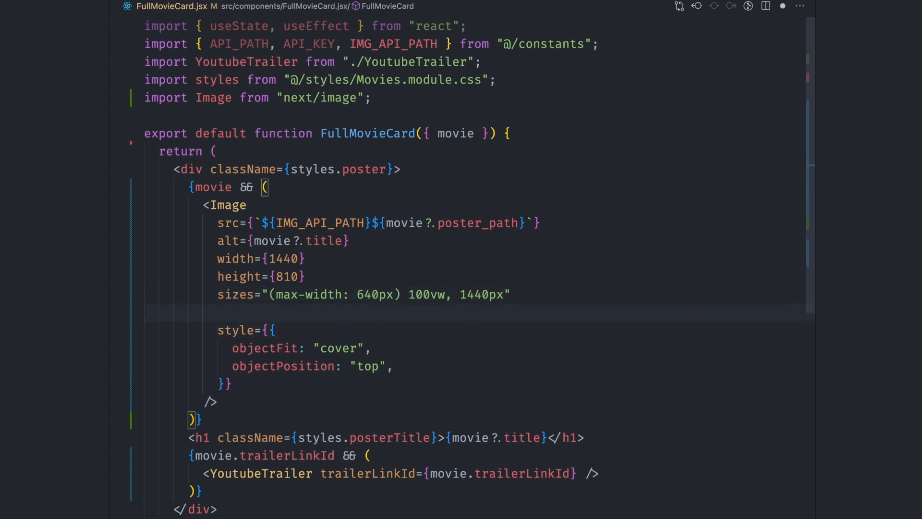
text(pri)
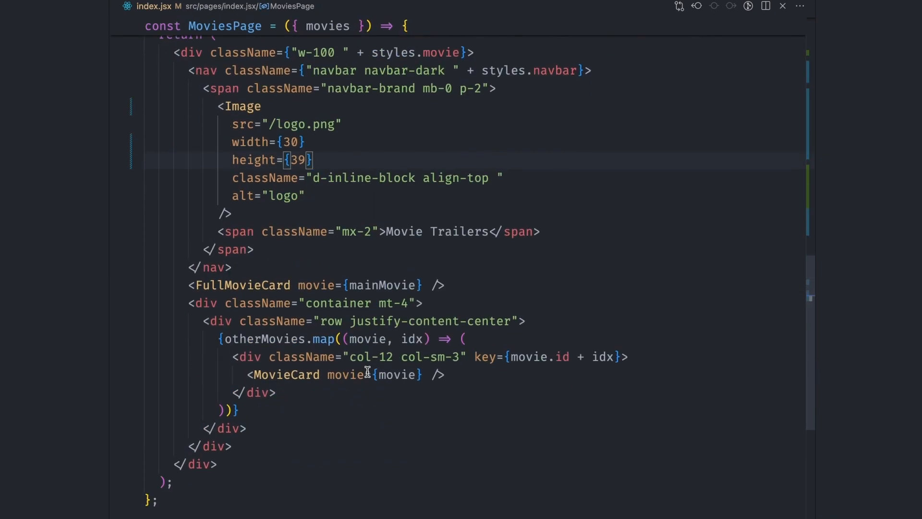
text(priority={)
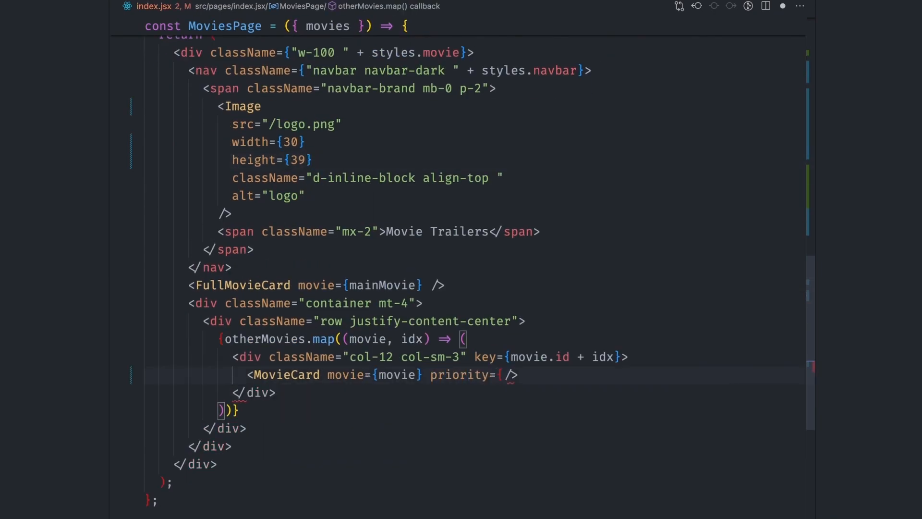
text(idx < 5)
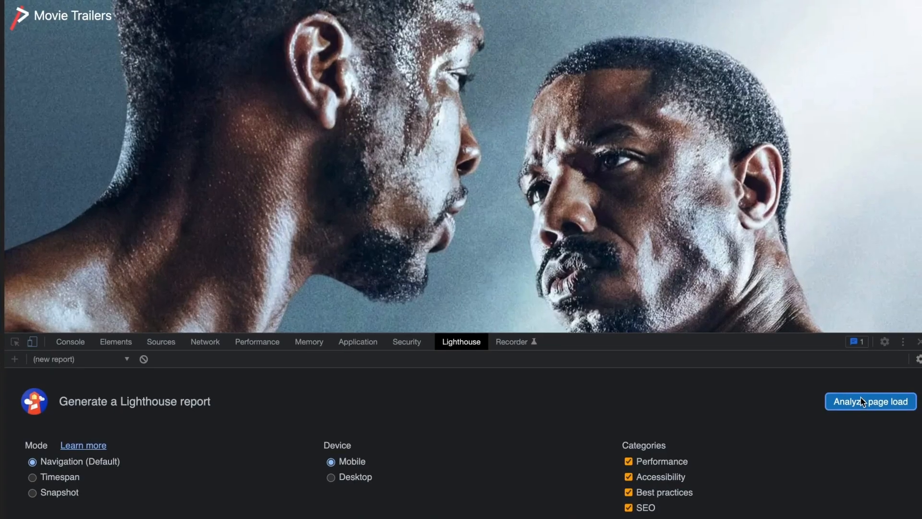
Step: Run a fresh Lighthouse audit and review the Properly size images list
click(870, 402)
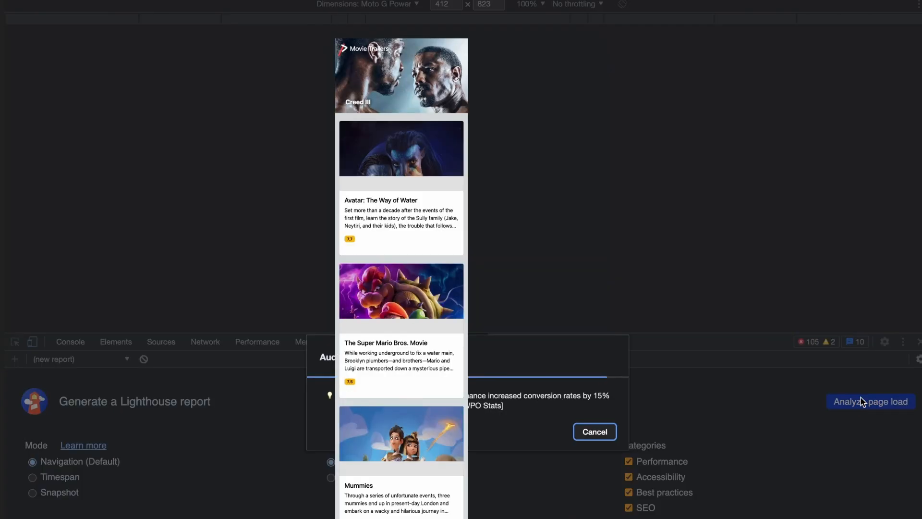
click(872, 401)
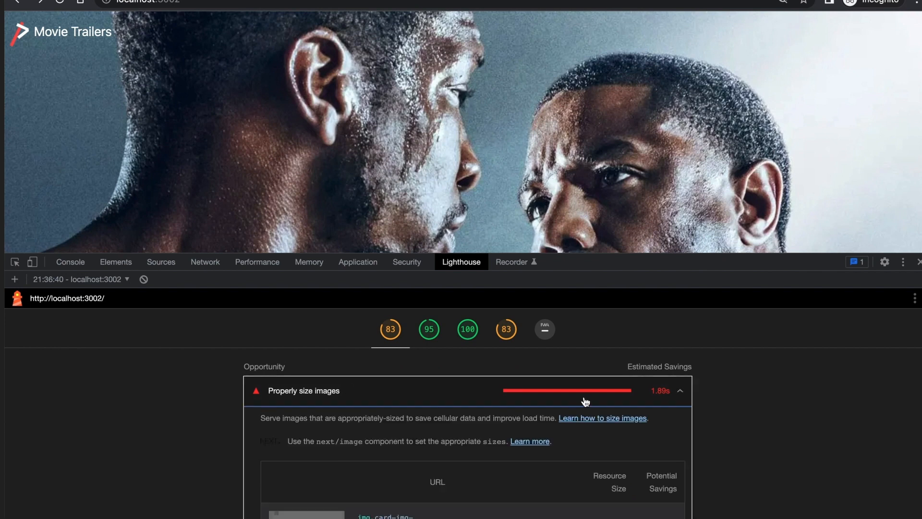
scroll(down, 3)
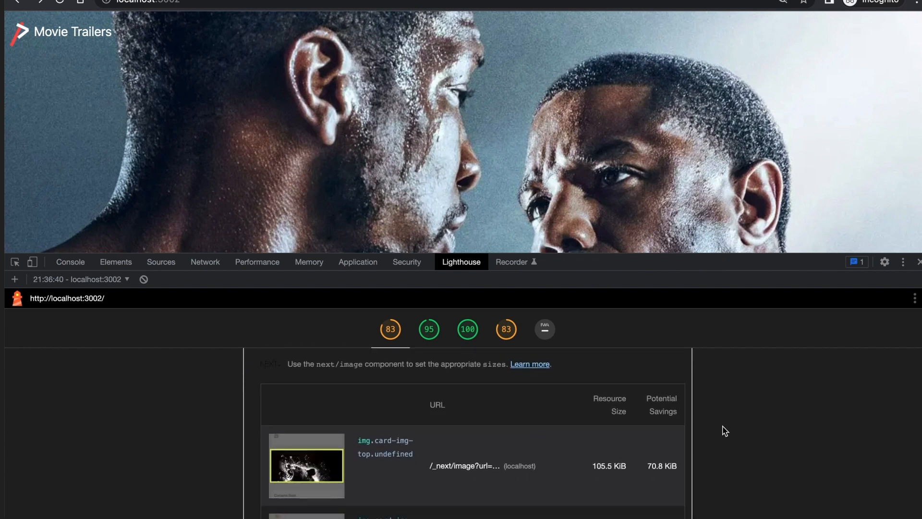
scroll(down, 3)
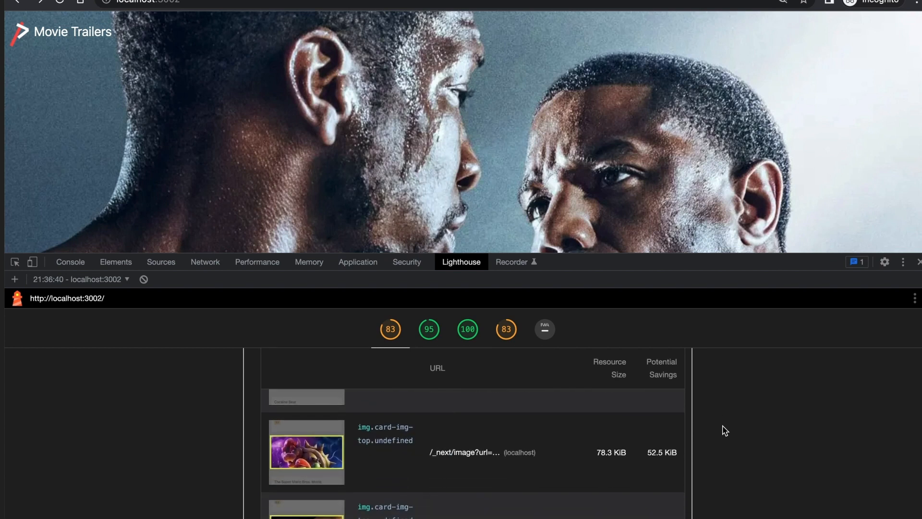